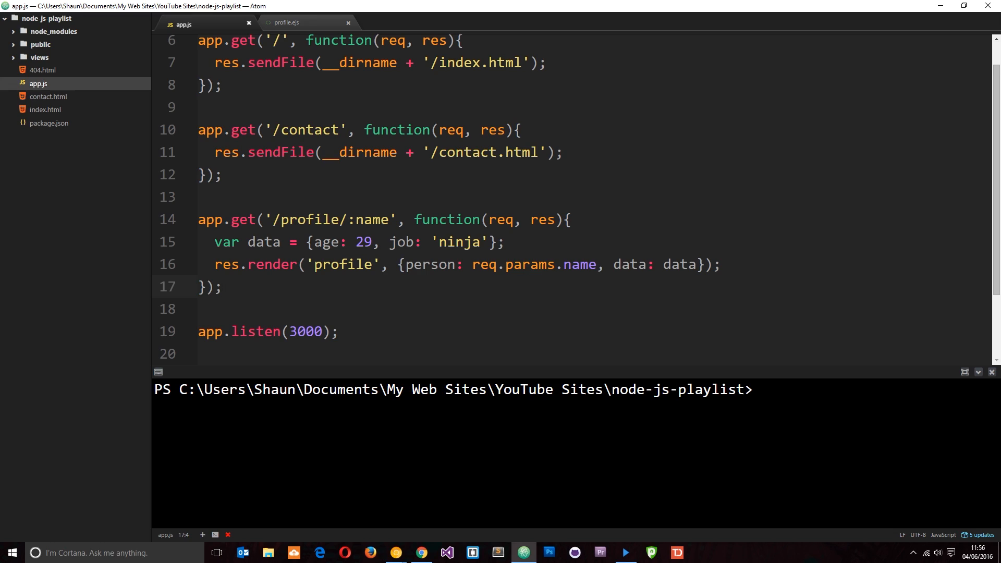
click(223, 285)
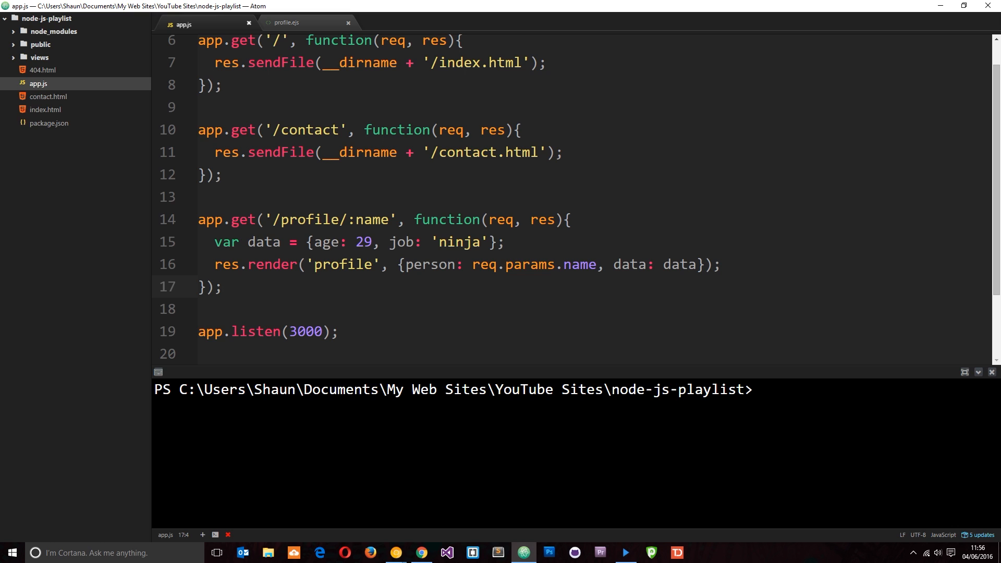
click(223, 286)
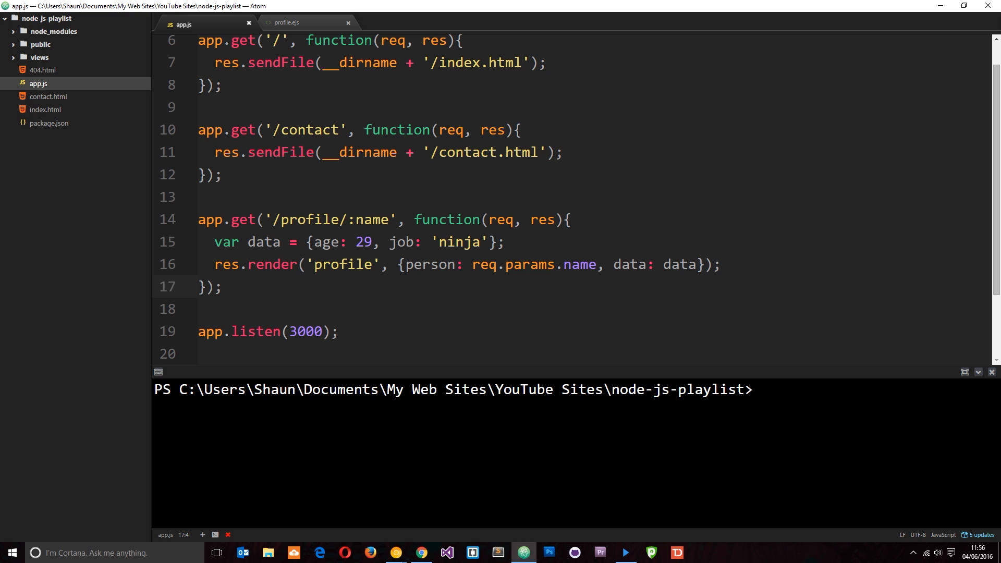
click(223, 287)
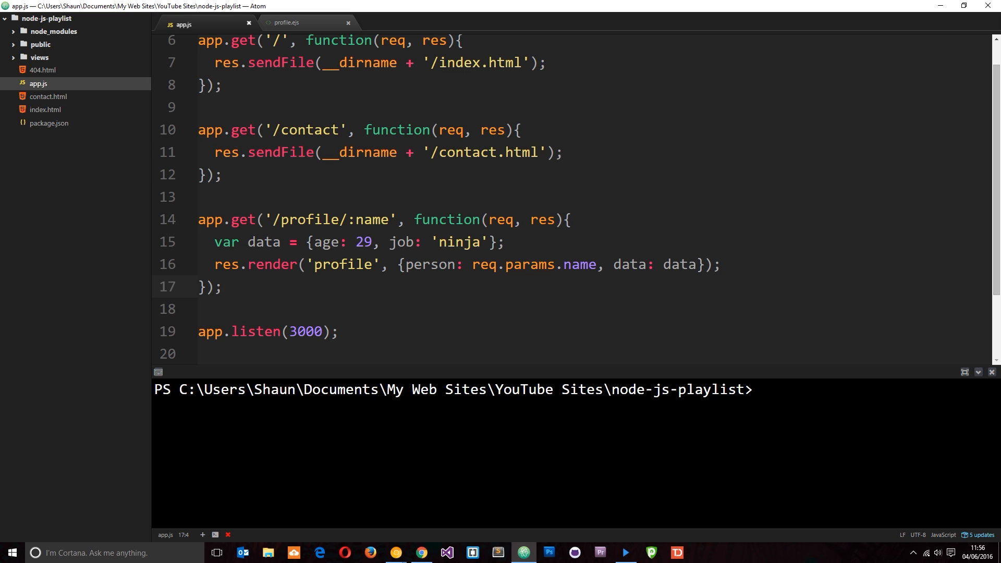
click(306, 23)
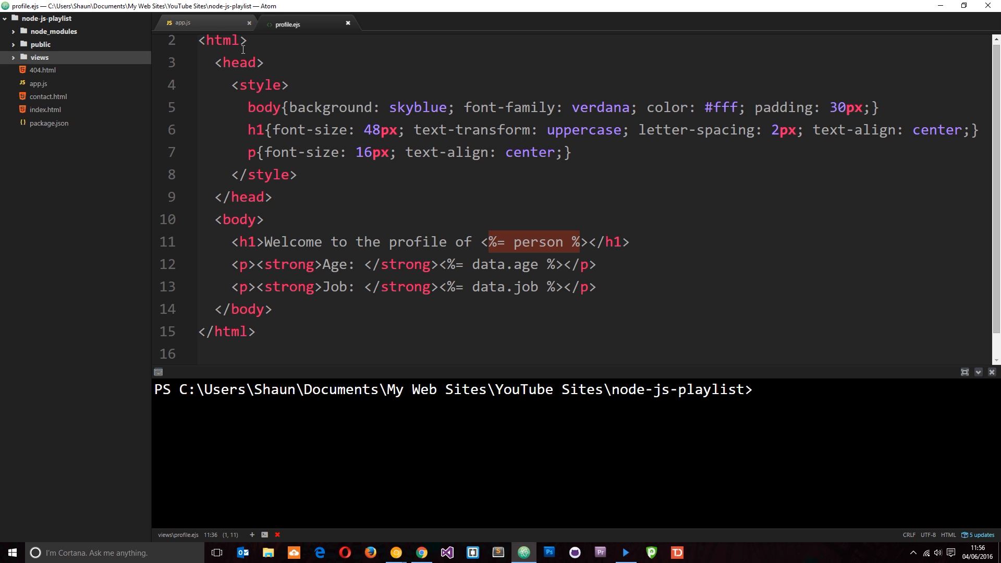
click(181, 24)
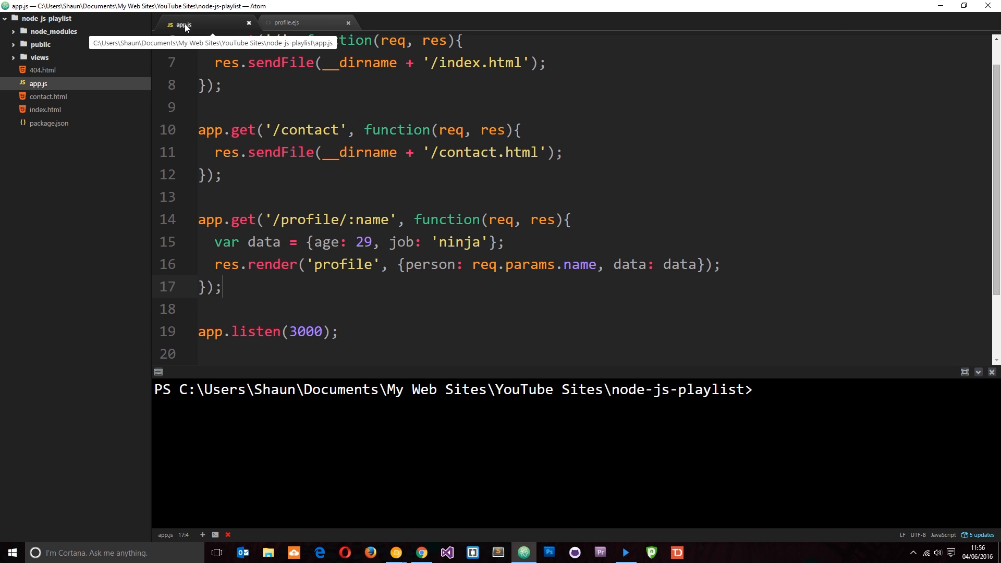
mouse_move(559, 285)
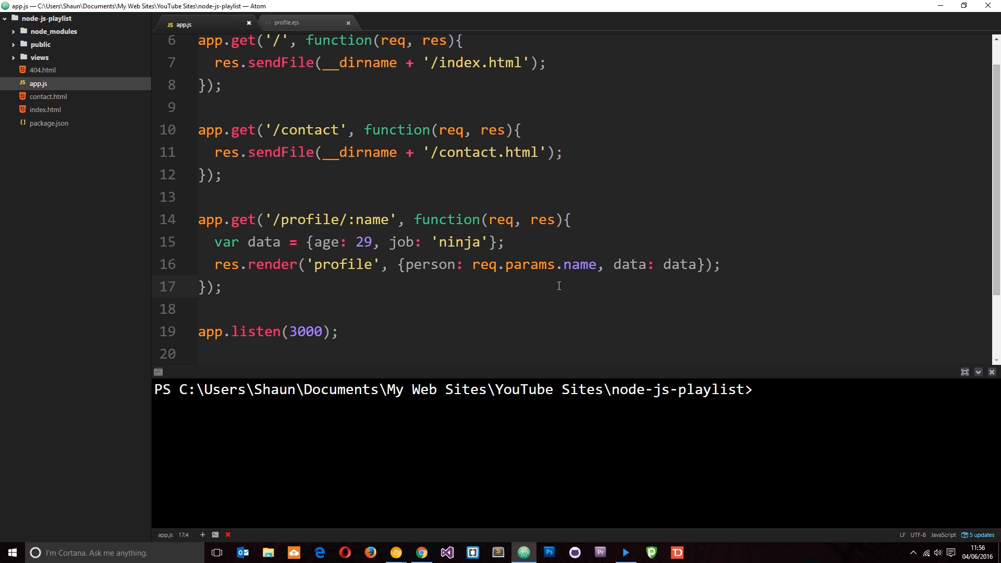
click(288, 24)
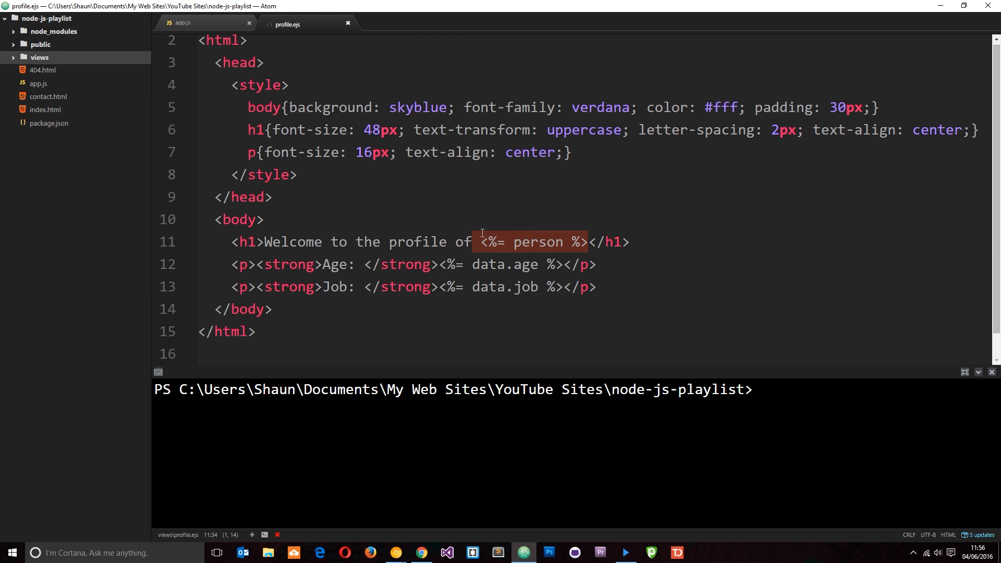
mouse_move(482, 232)
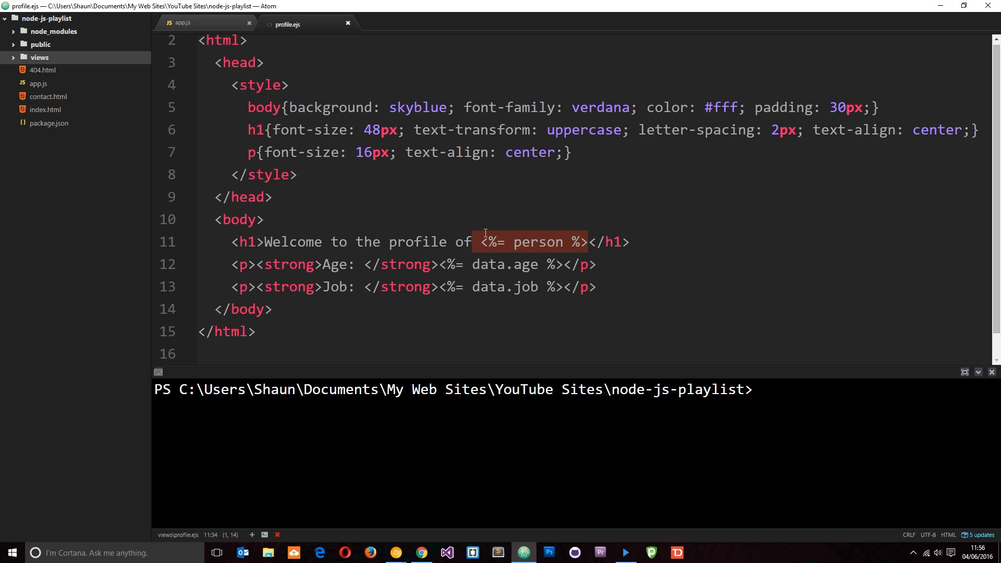
mouse_move(222, 34)
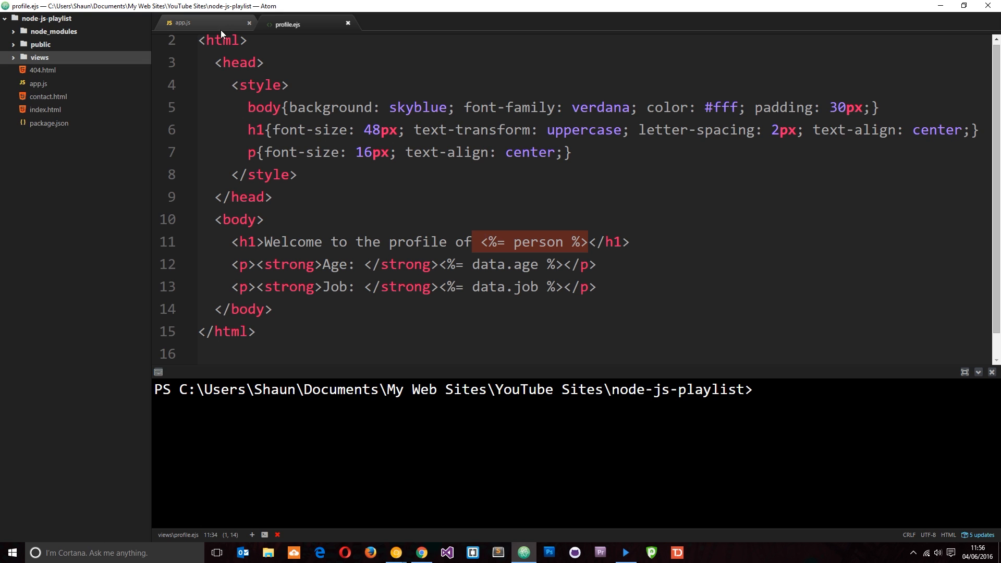
click(184, 24)
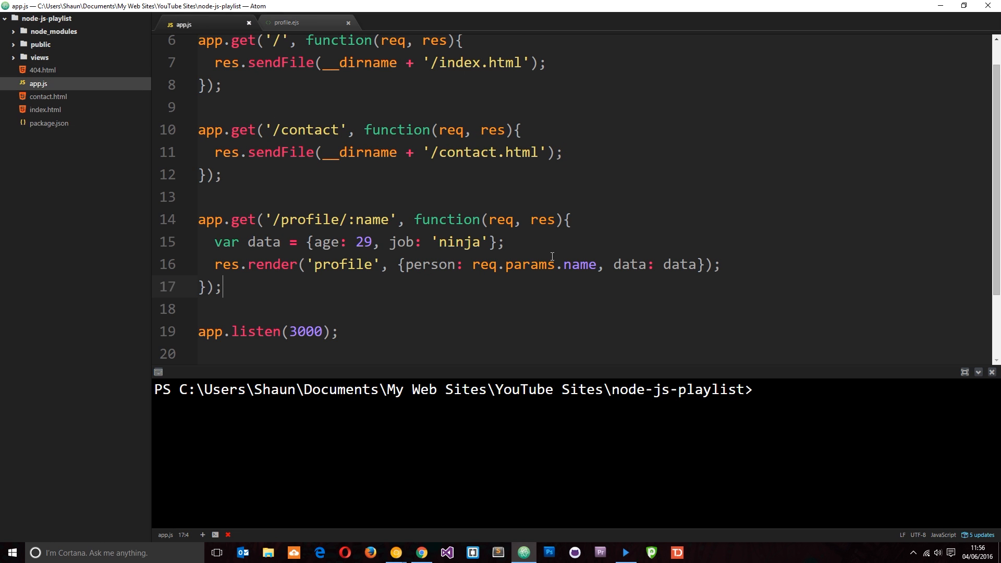
click(490, 241)
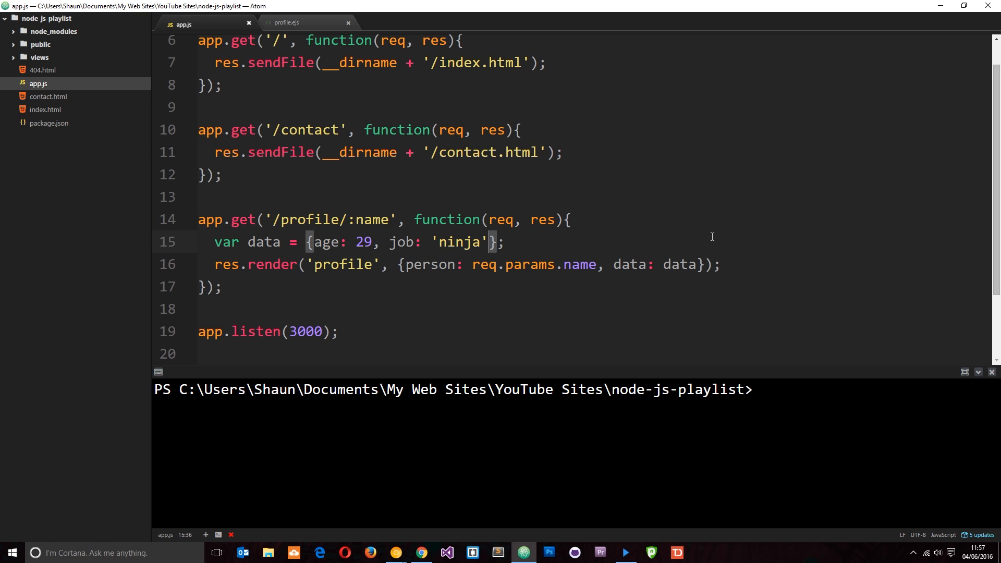
text(, hobbie: [)
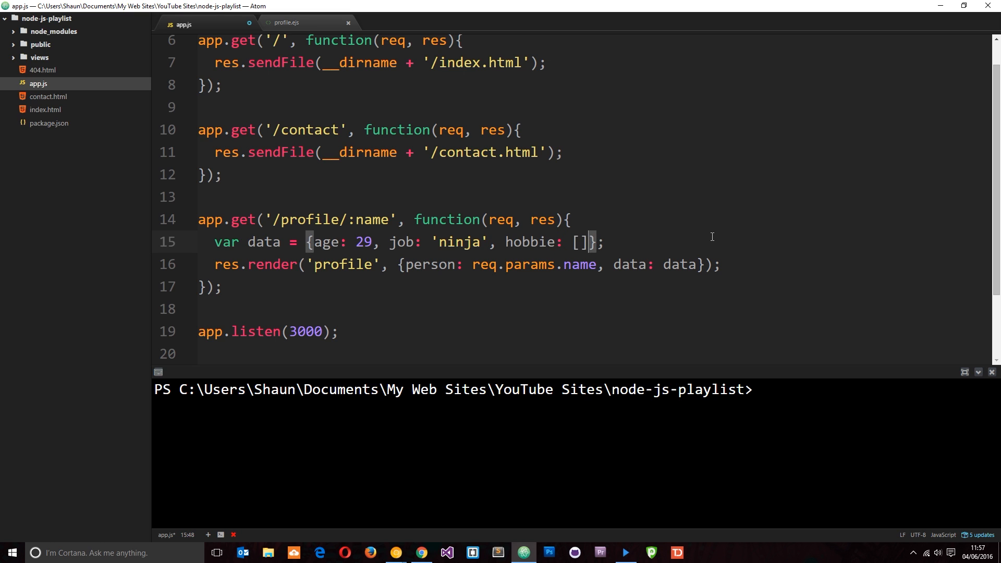
text('')
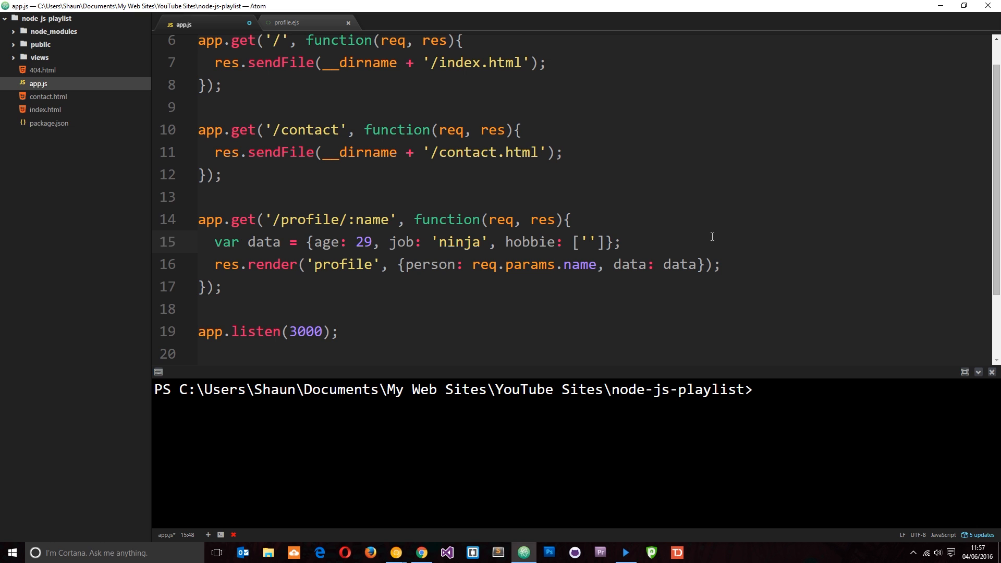
text(eating)
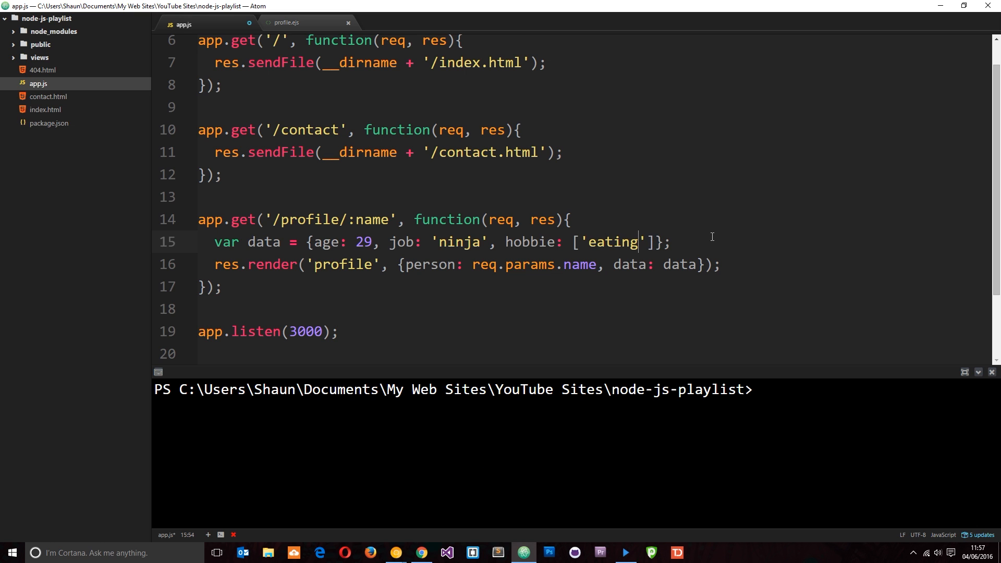
text(, 'fig')
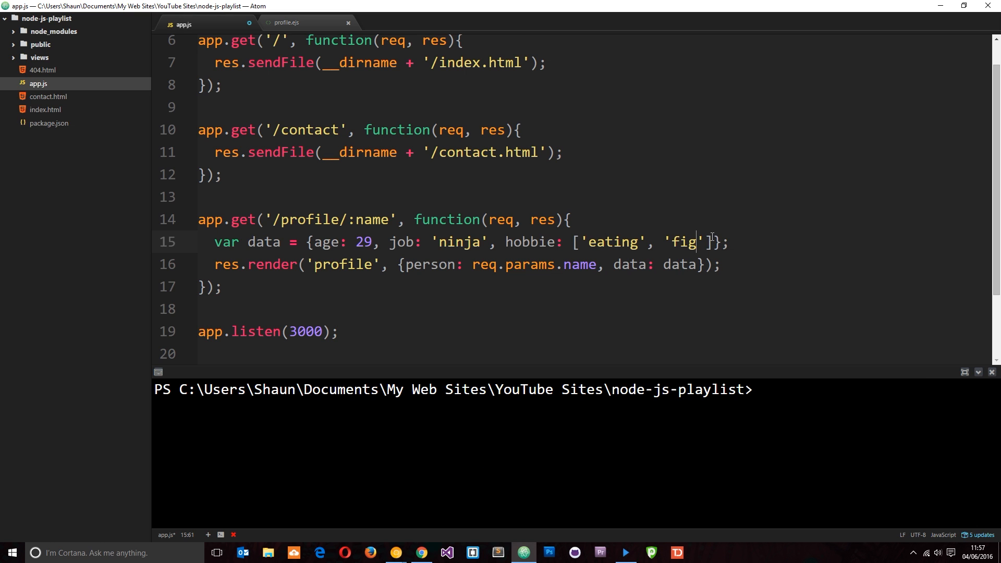
text(hting)
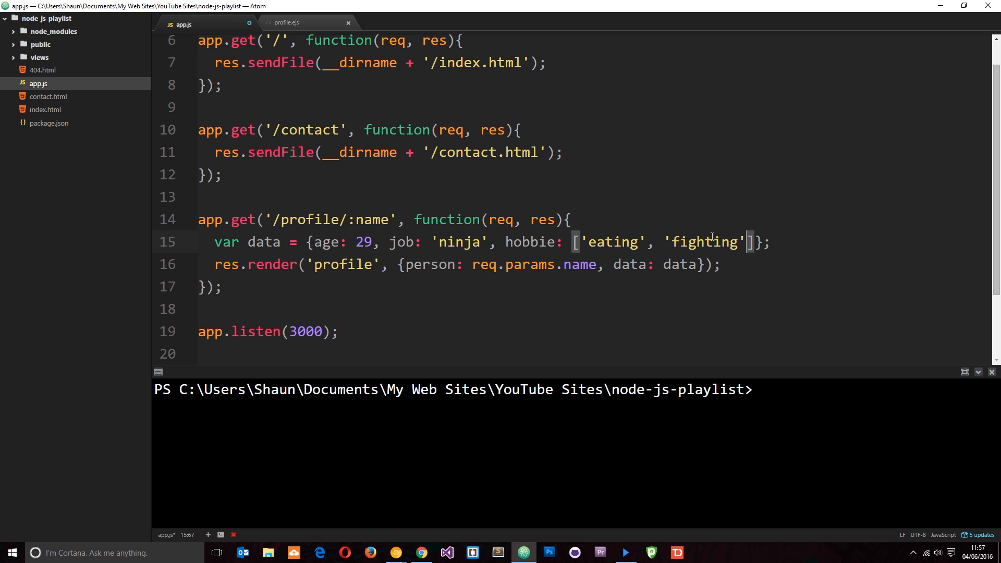
text(, 'fishing')
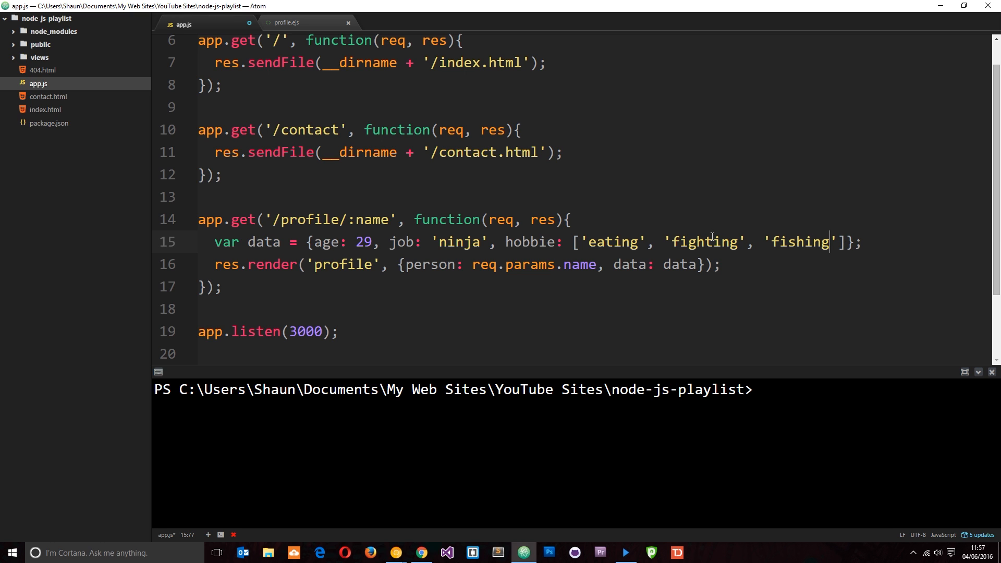
key(ctrl+s)
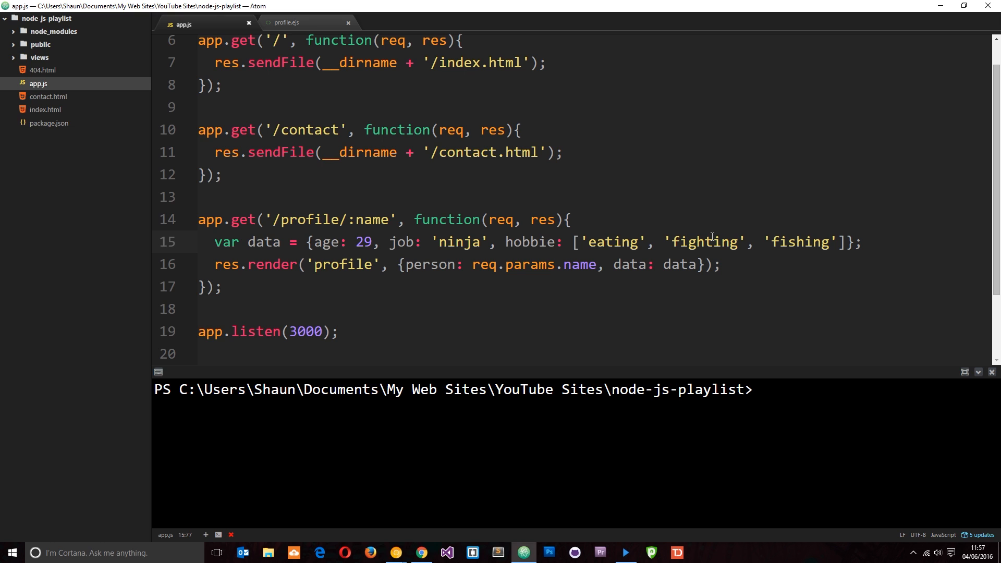
text(s)
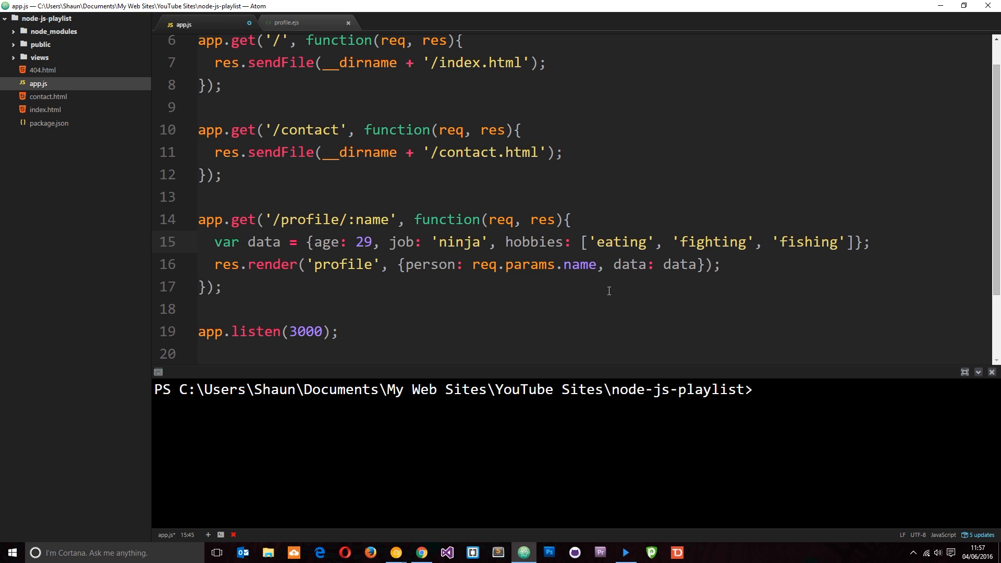
double_click(680, 264)
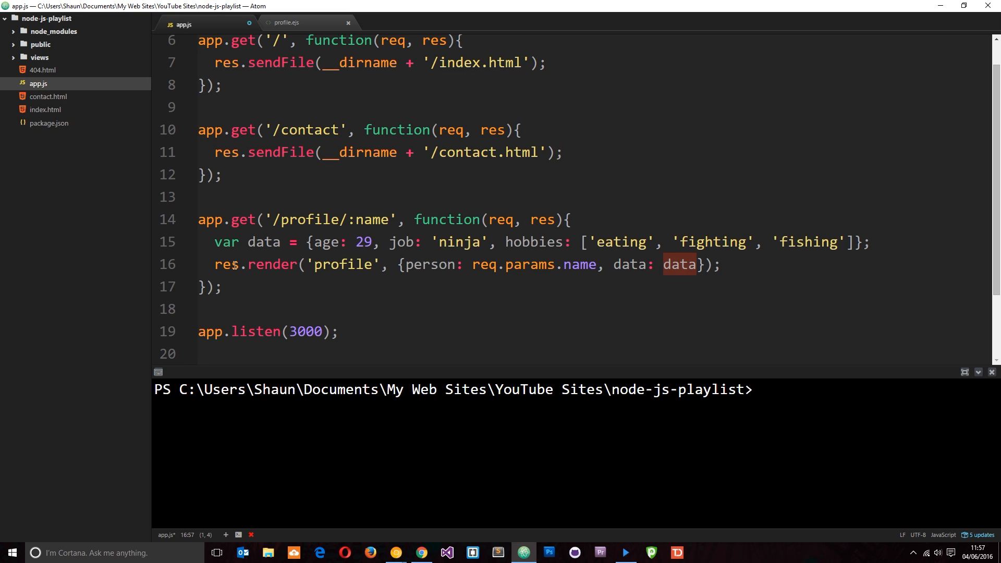
double_click(261, 242)
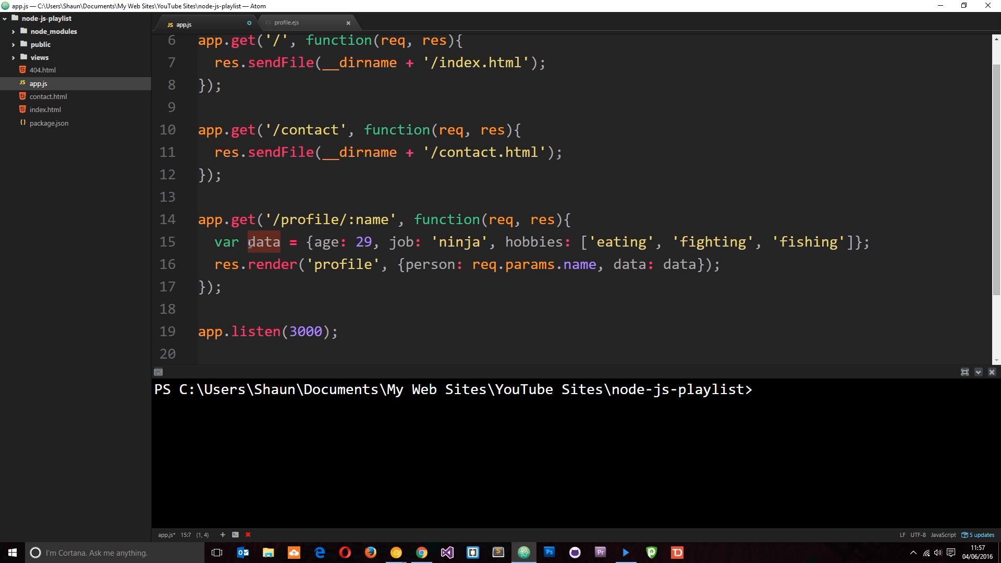
click(679, 264)
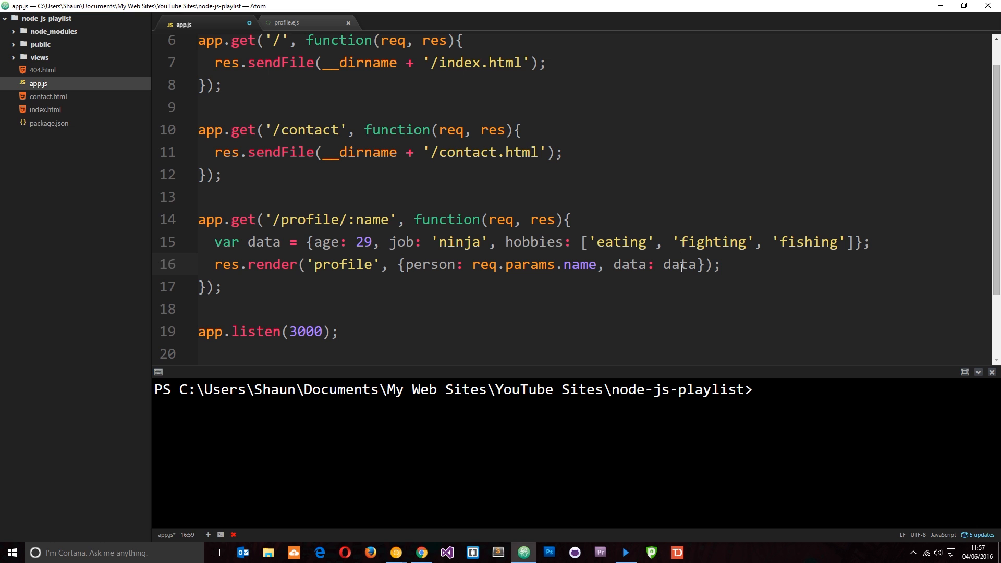
click(306, 24)
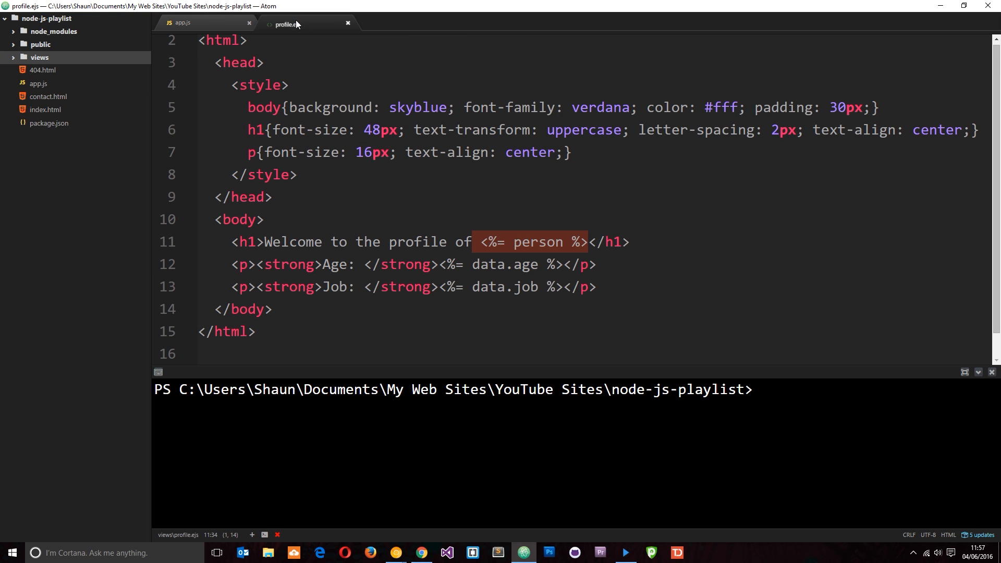
mouse_move(610, 304)
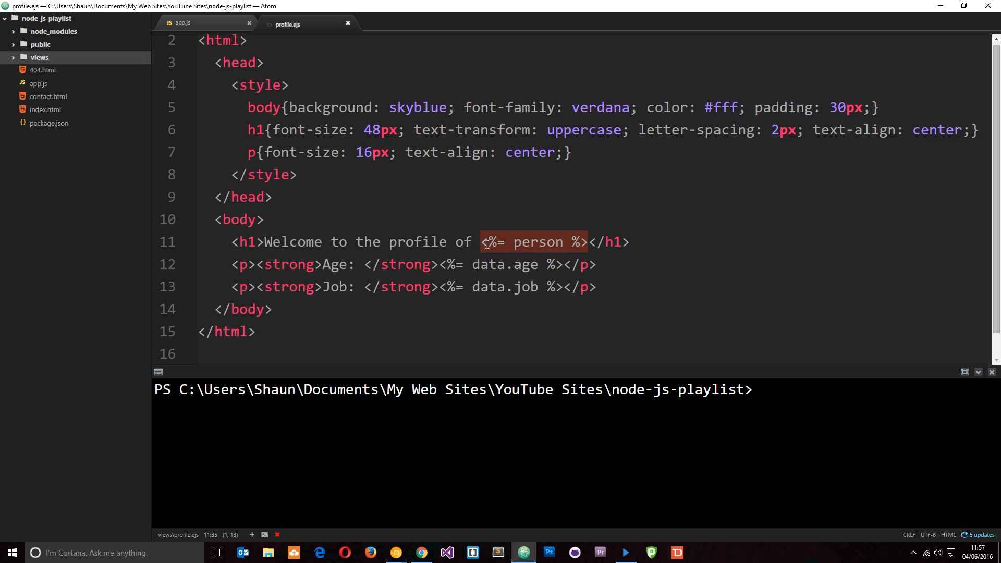
mouse_move(504, 218)
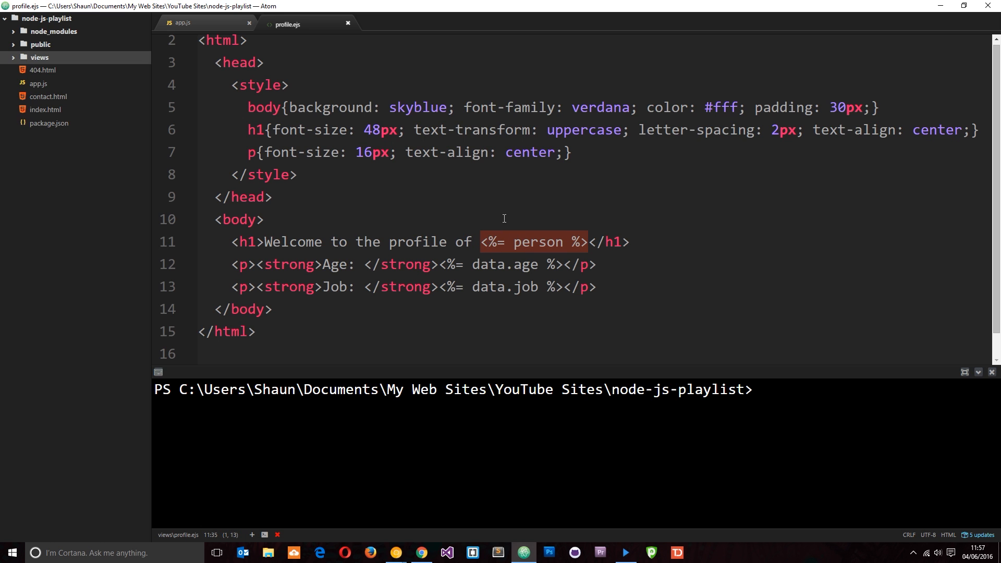
mouse_move(581, 196)
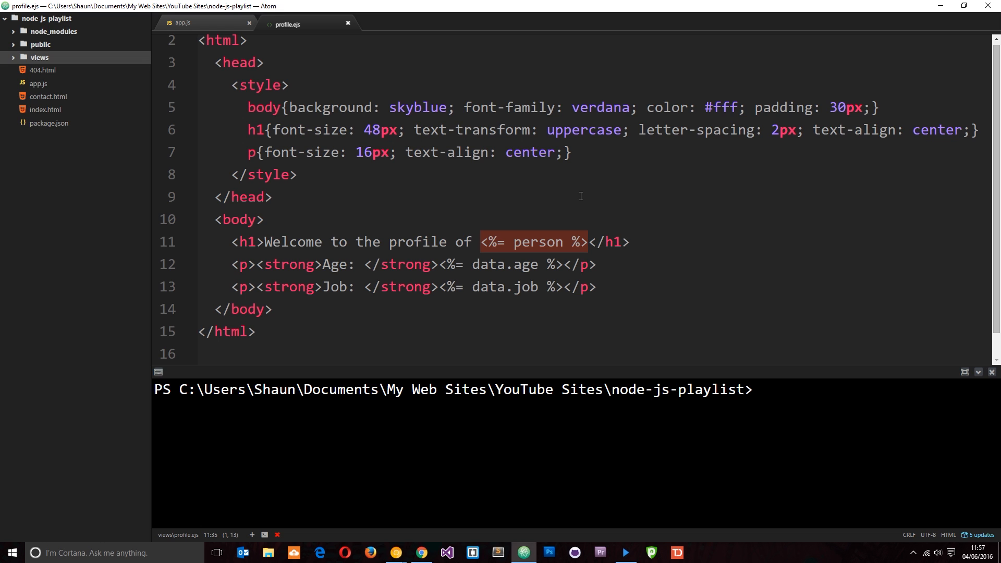
mouse_move(491, 254)
text(<h2></h2>)
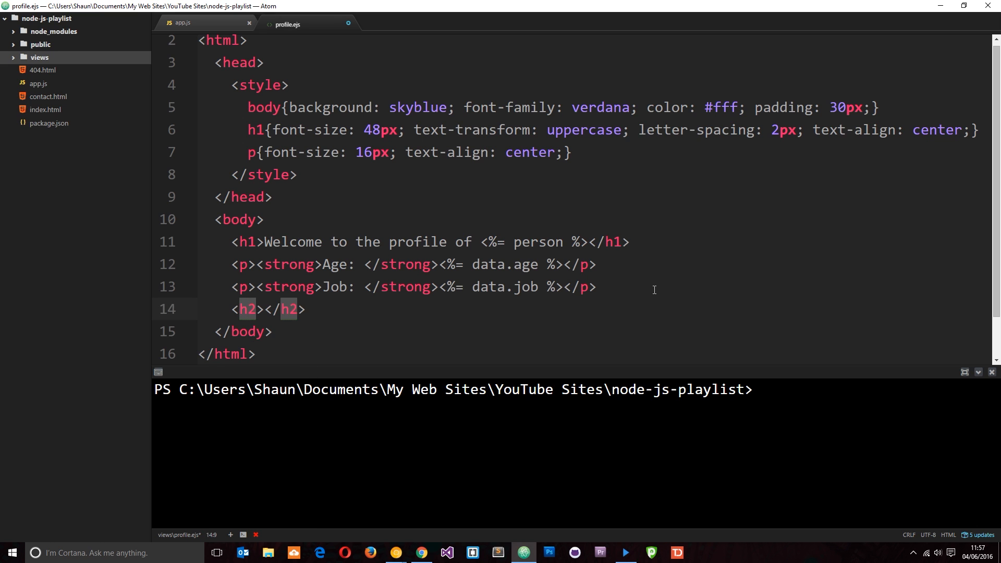
text(Hobbies)
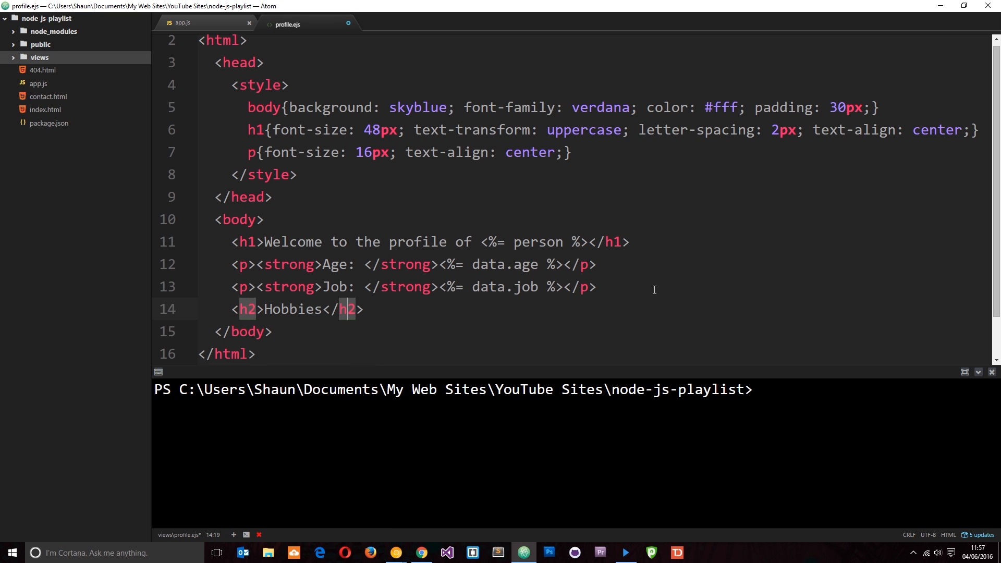
text(<u)
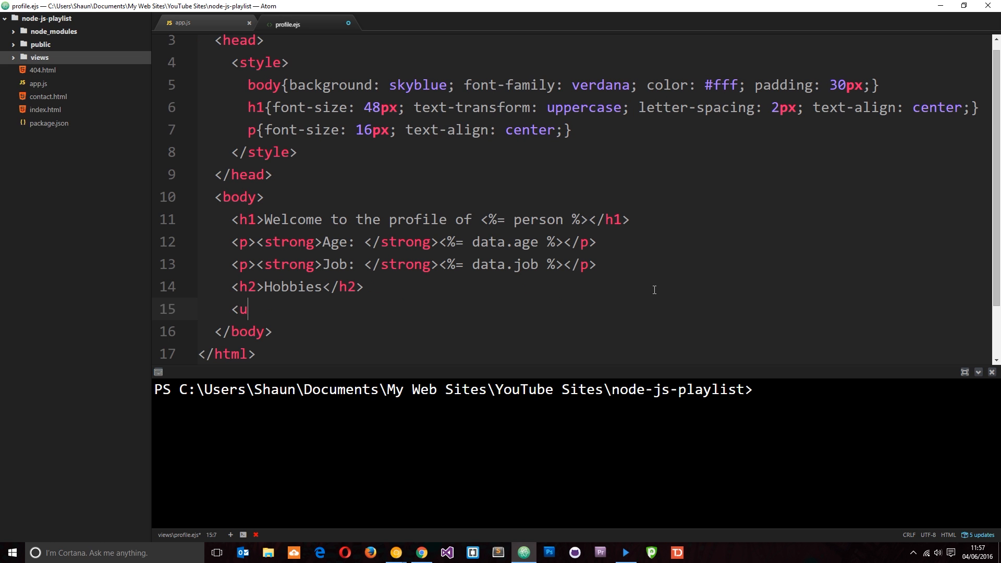
text(l>)
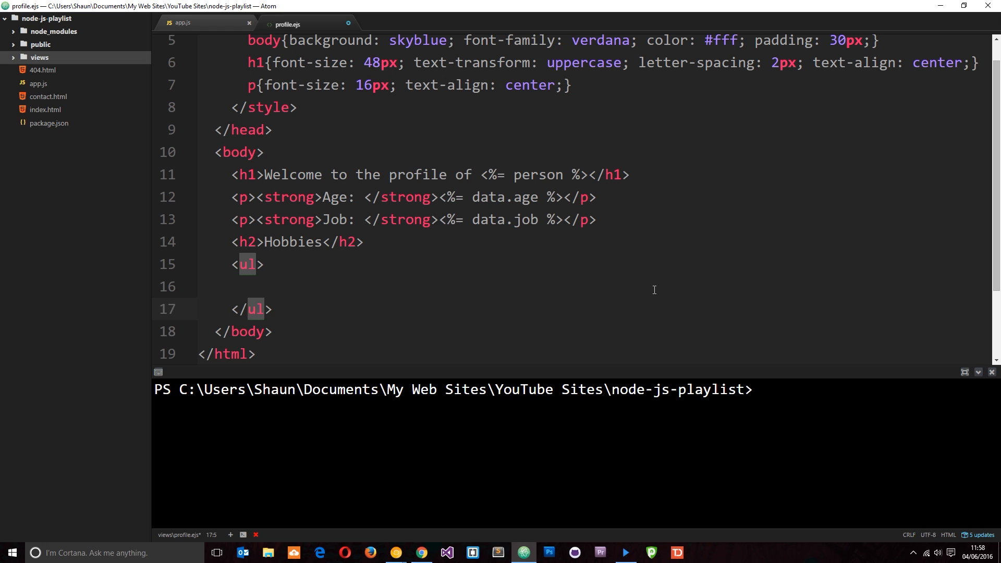
click(231, 309)
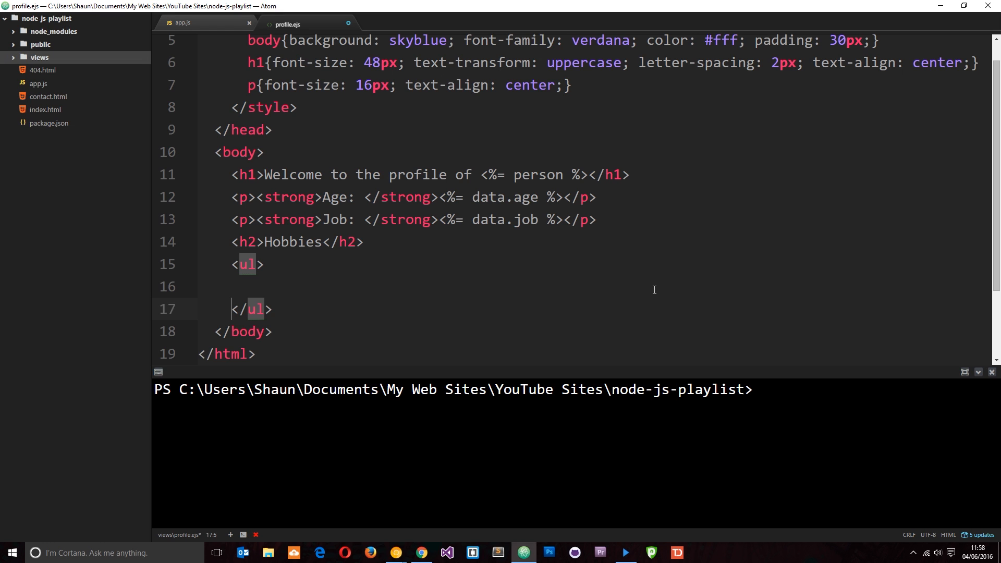
click(250, 285)
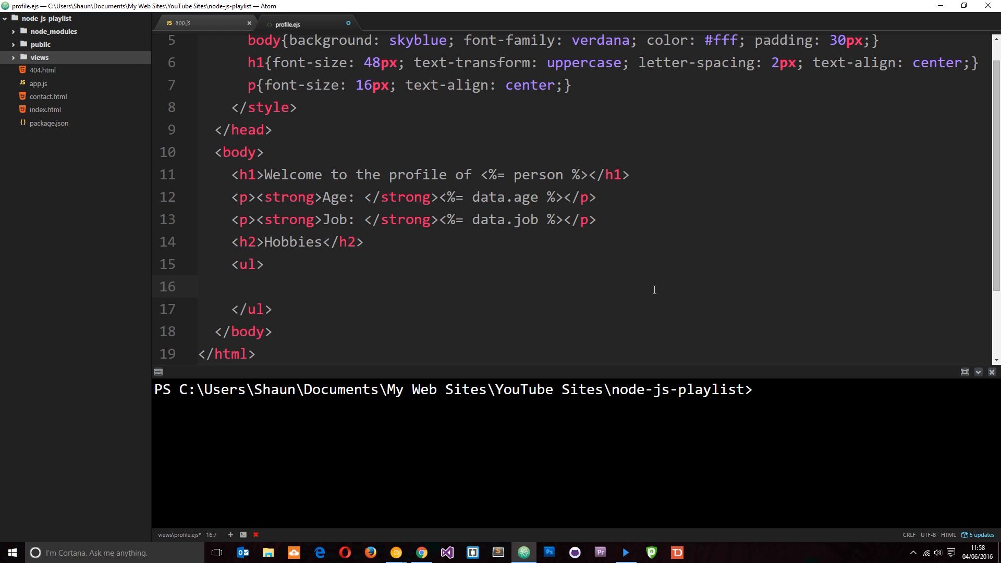
click(249, 286)
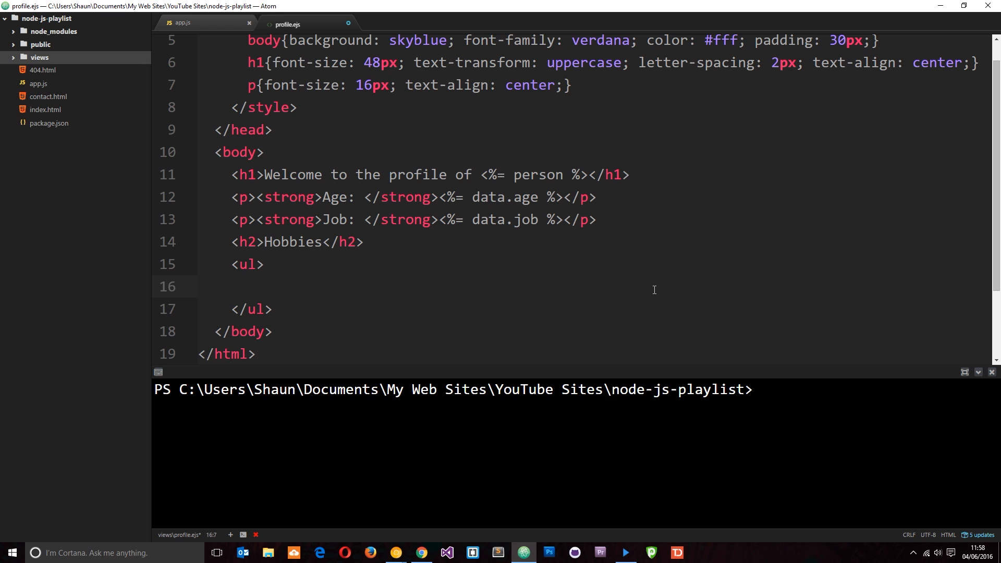
click(248, 287)
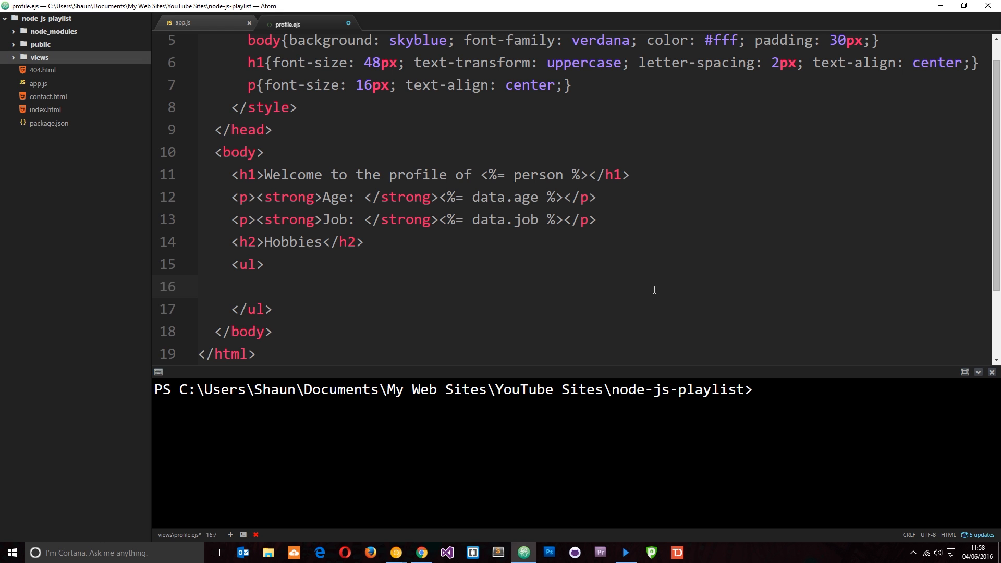
click(248, 286)
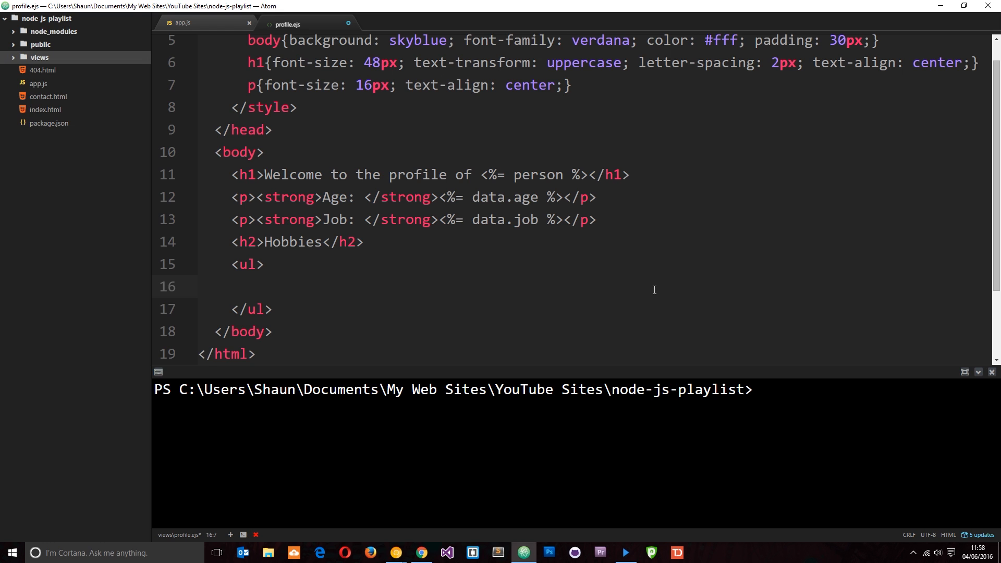
click(248, 286)
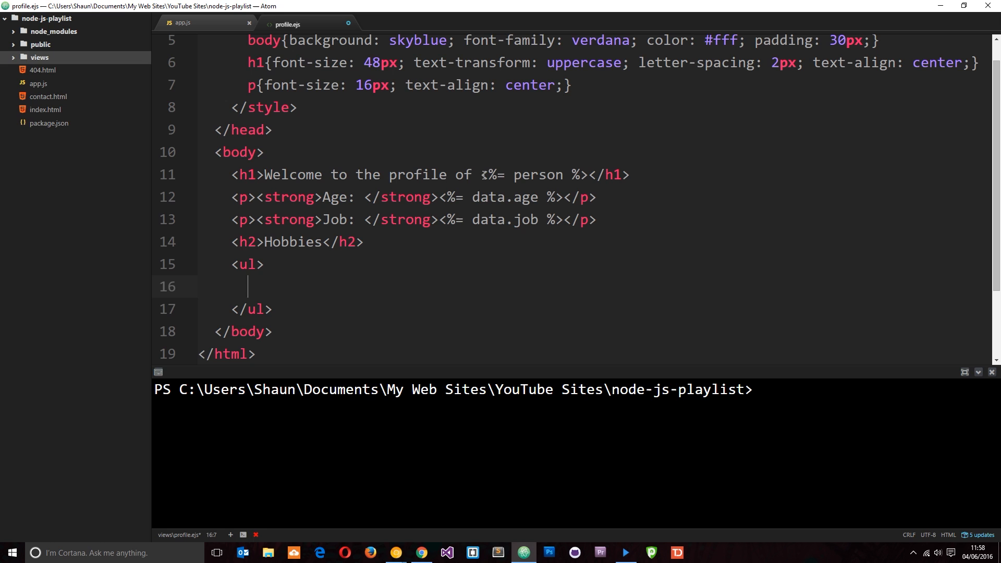
click(491, 174)
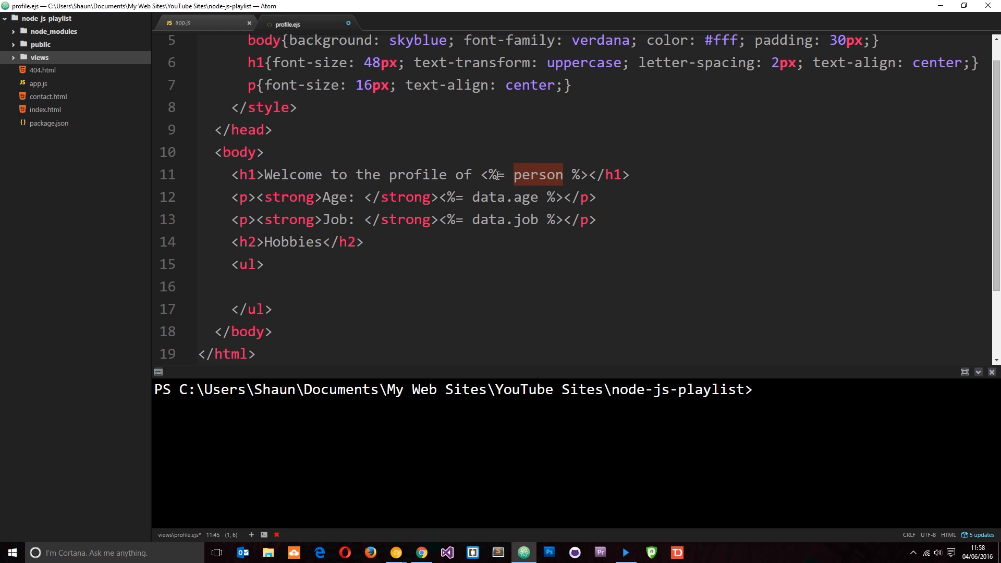
click(485, 174)
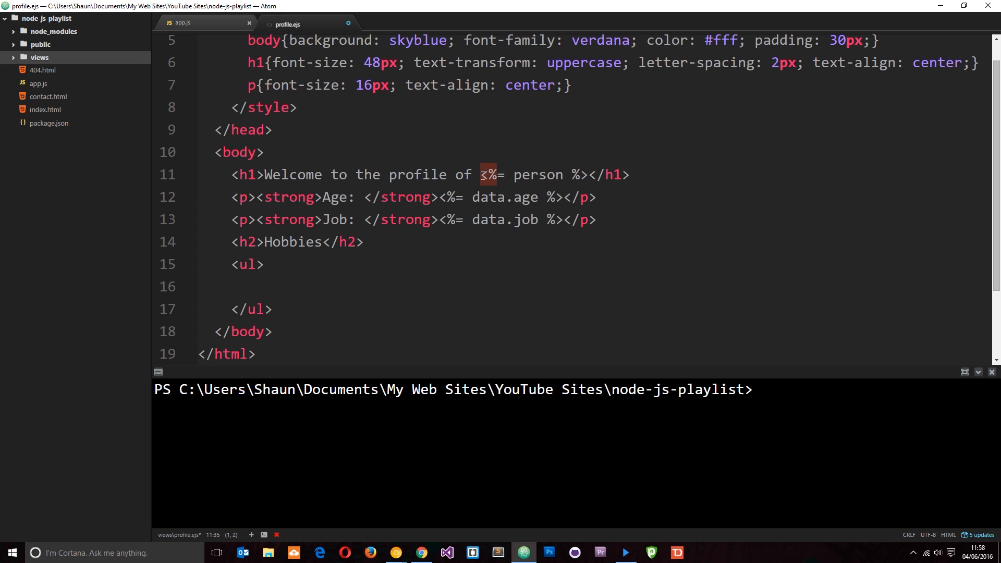
click(293, 288)
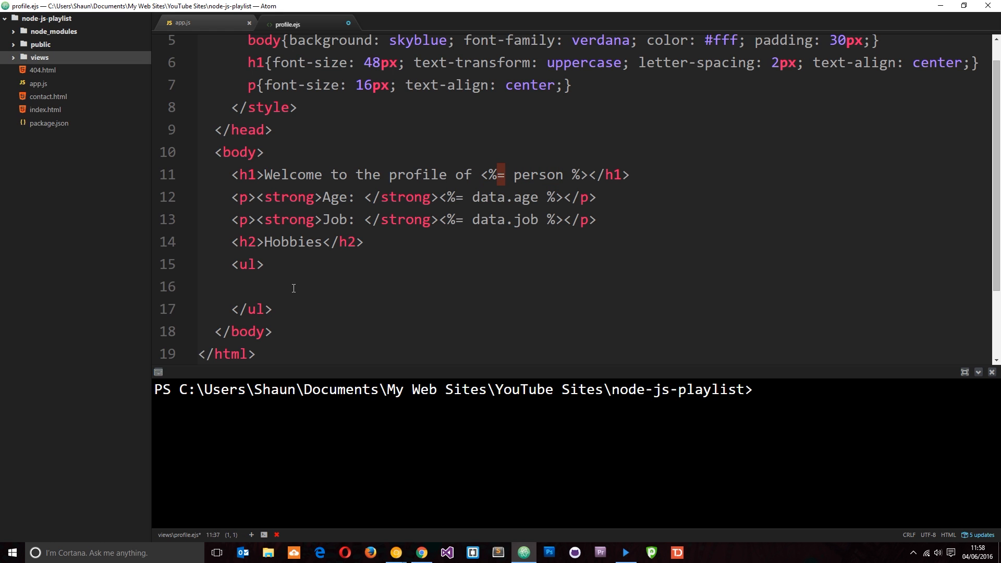
text(<)
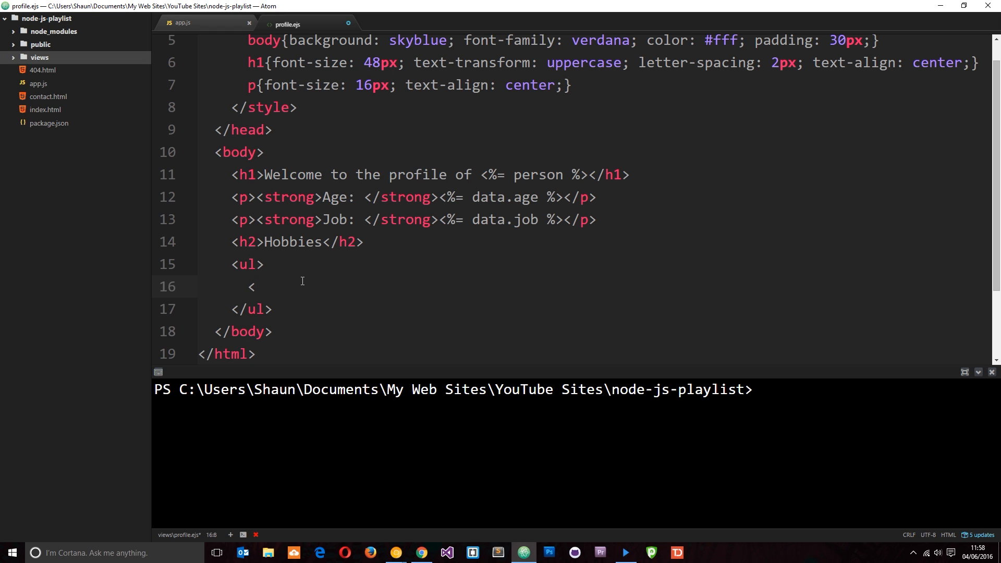
text(%)
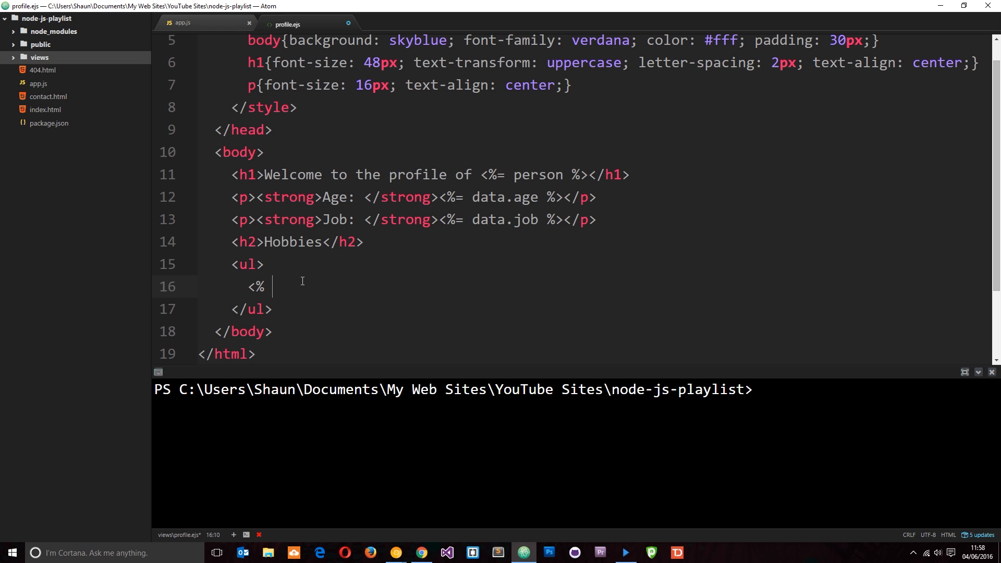
text(d)
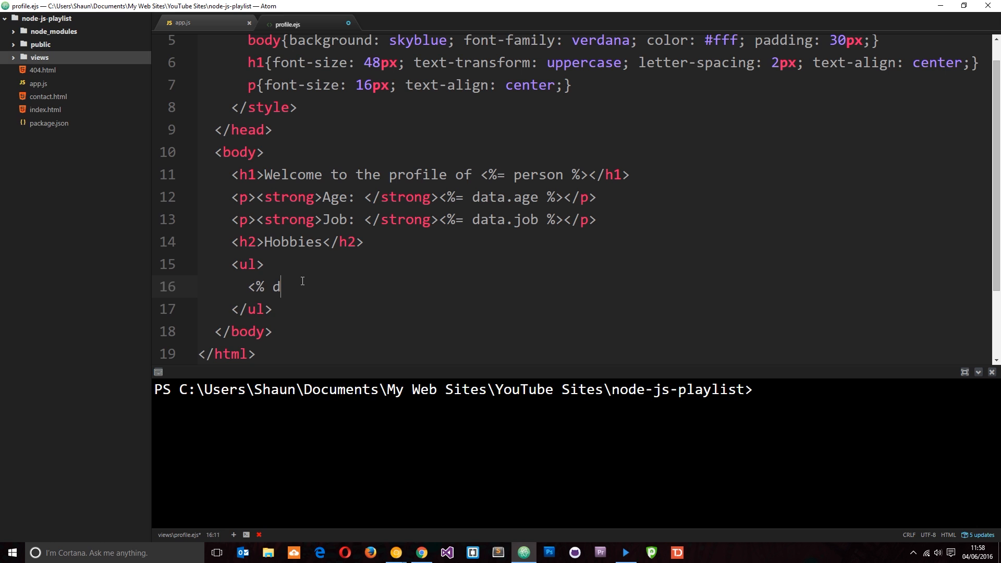
text(ata.hobbies)
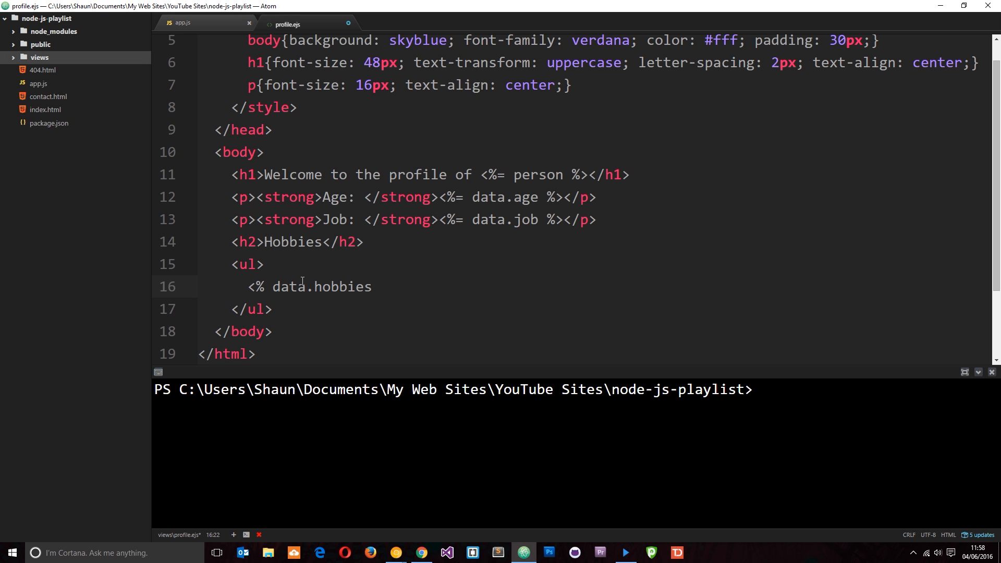
text(.)
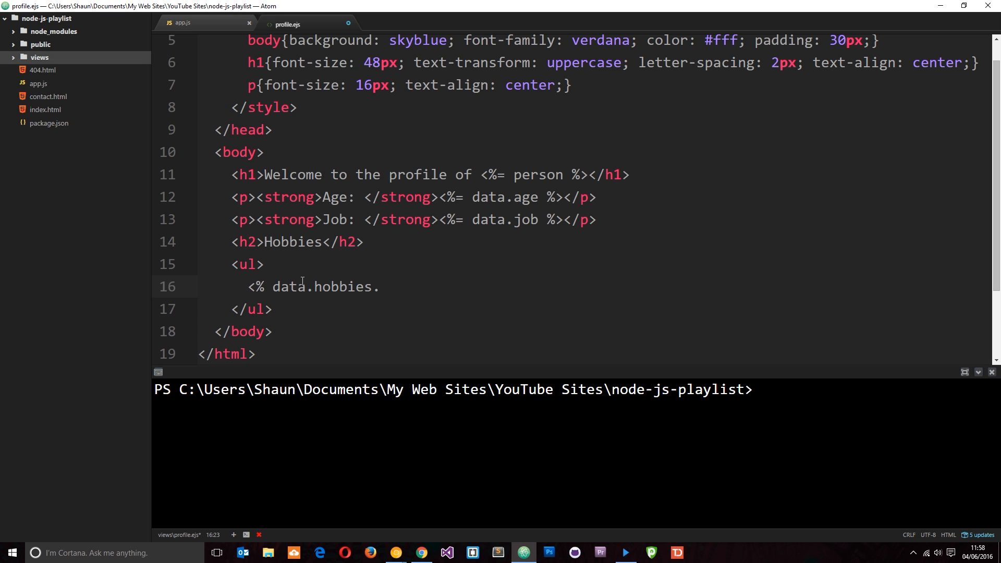
text(forEach)
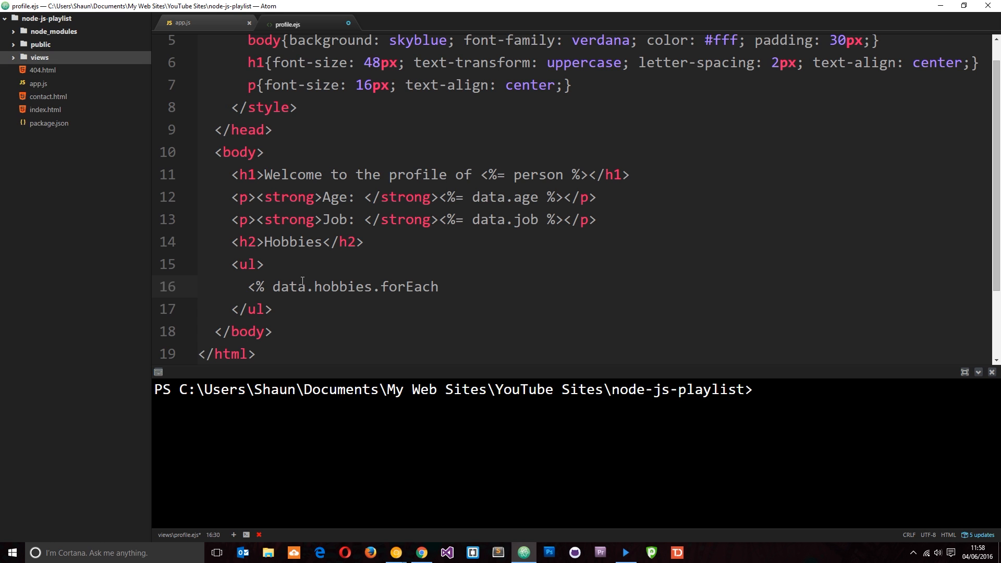
text(())
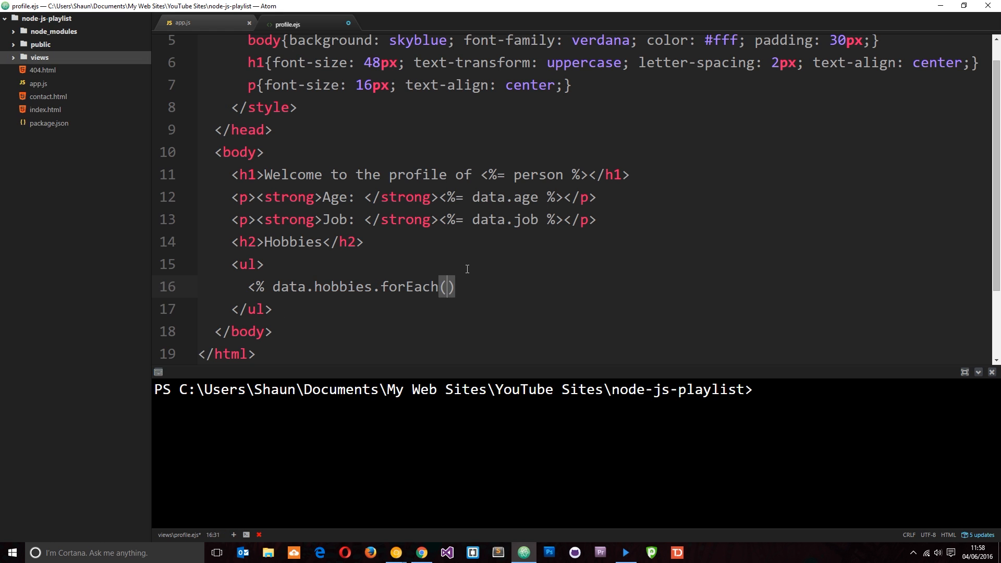
text(function()
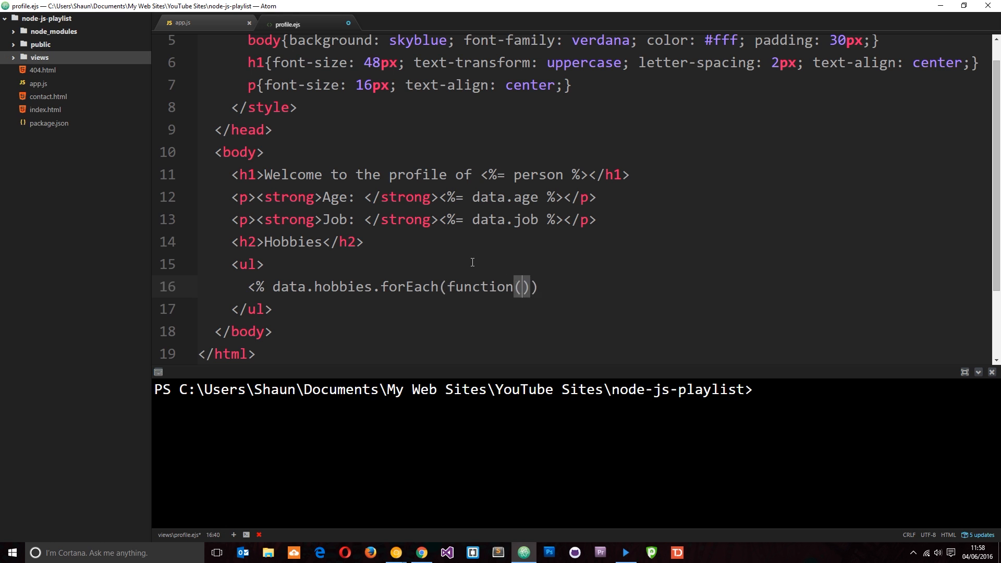
text(item)
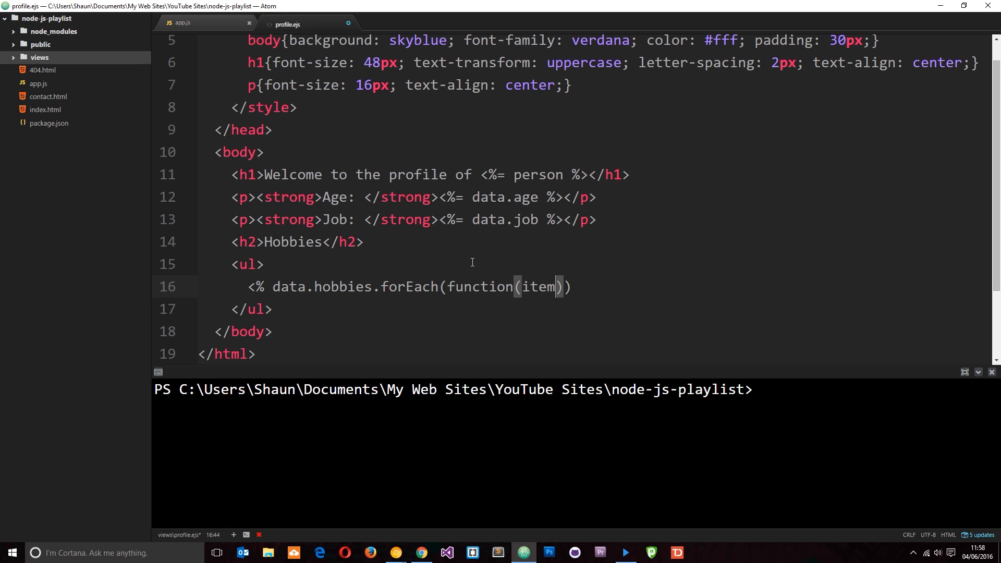
text({})
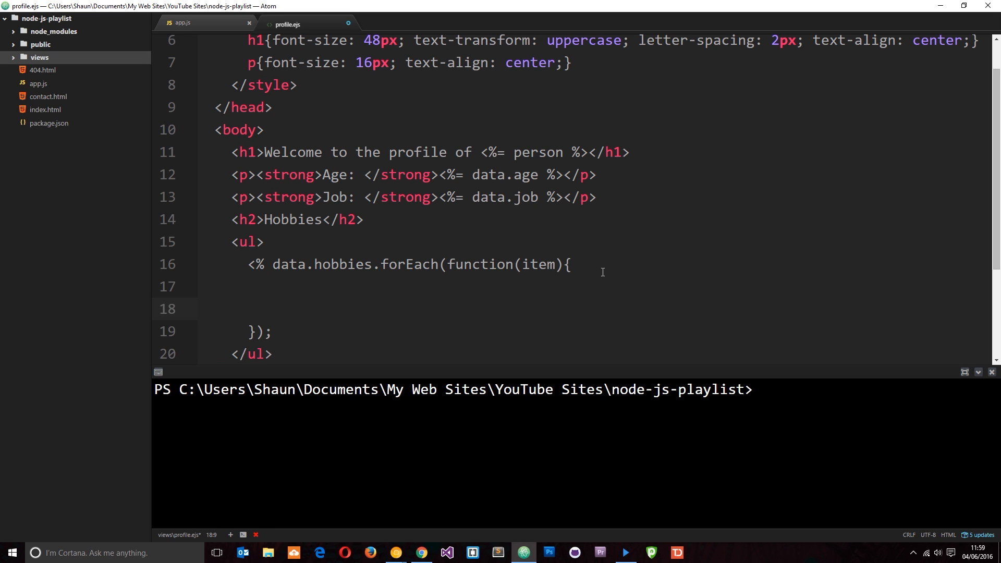
click(265, 309)
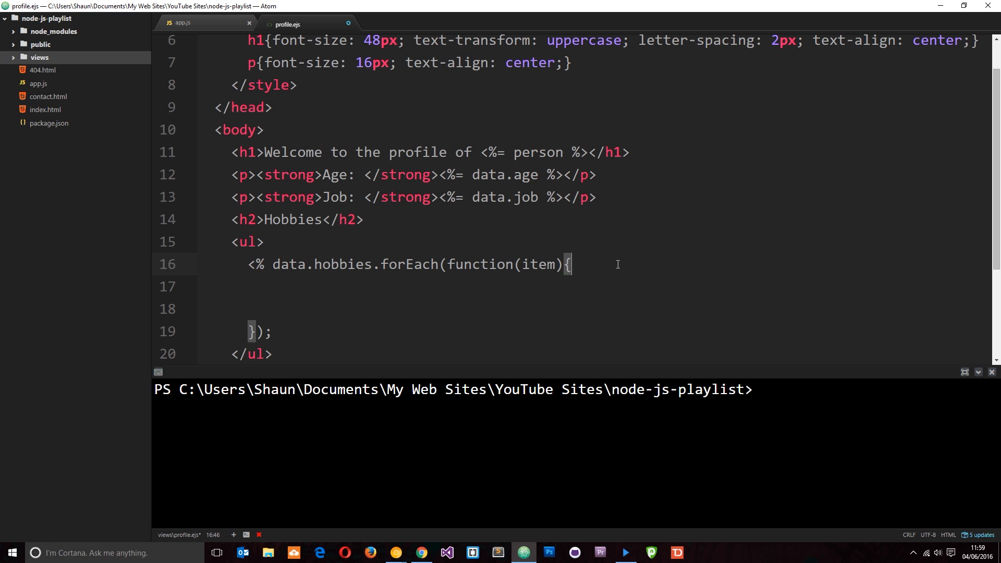
click(272, 308)
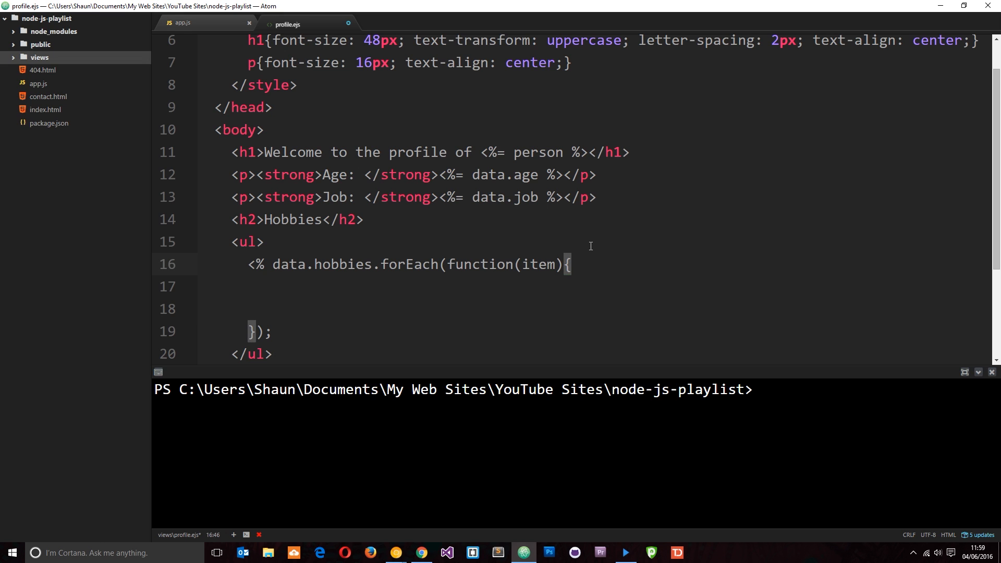
click(575, 264)
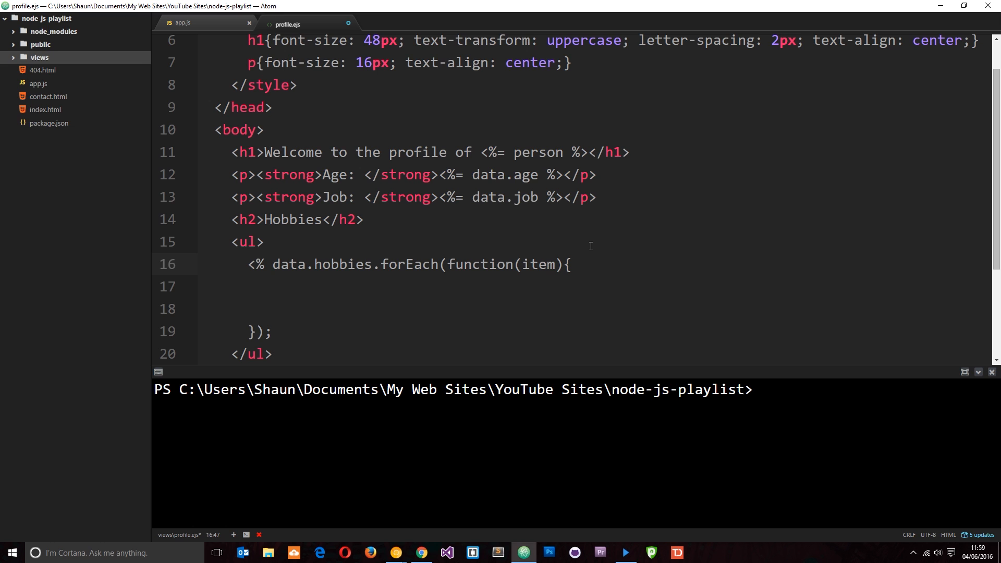
text(%>)
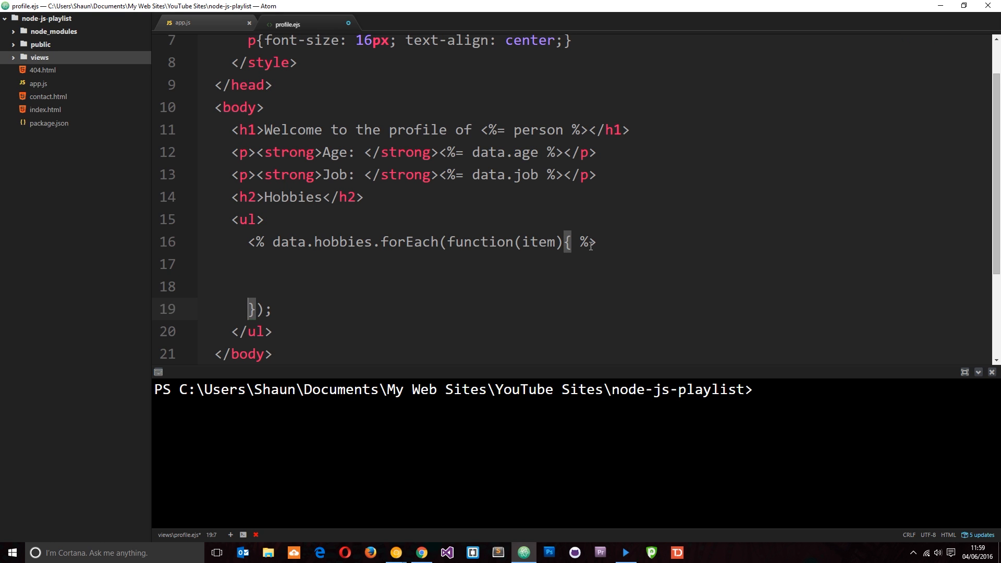
text(<)
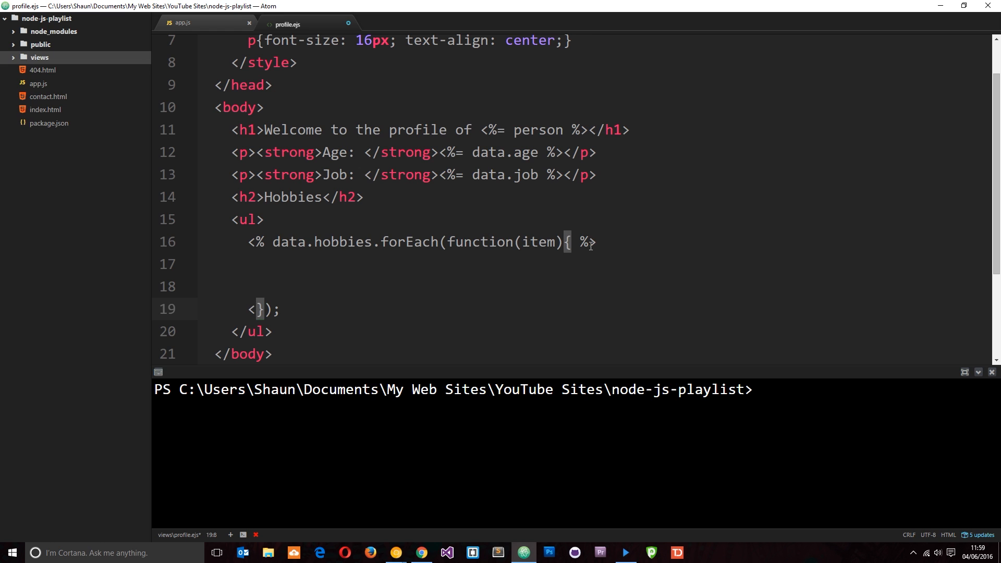
text(%)
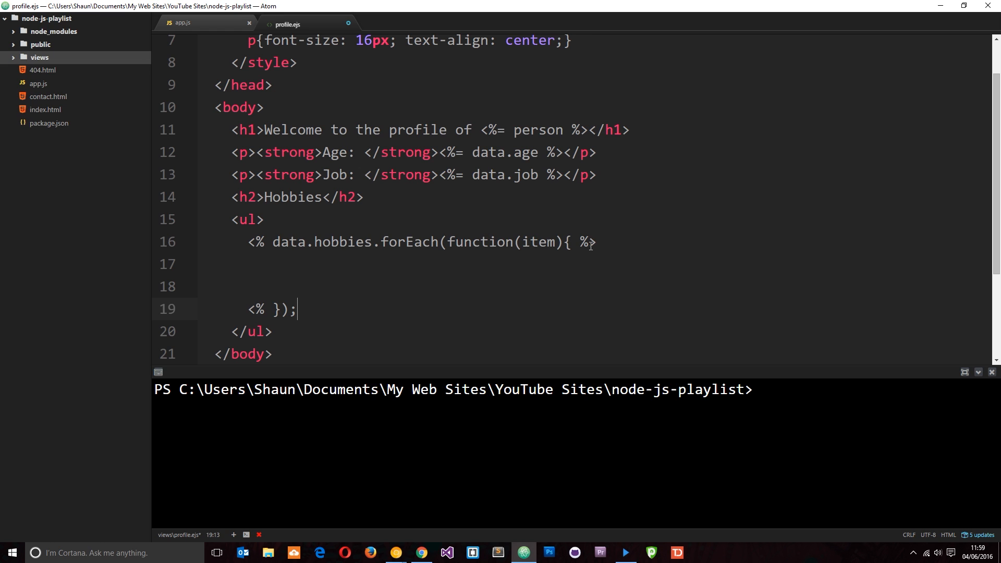
text(%>)
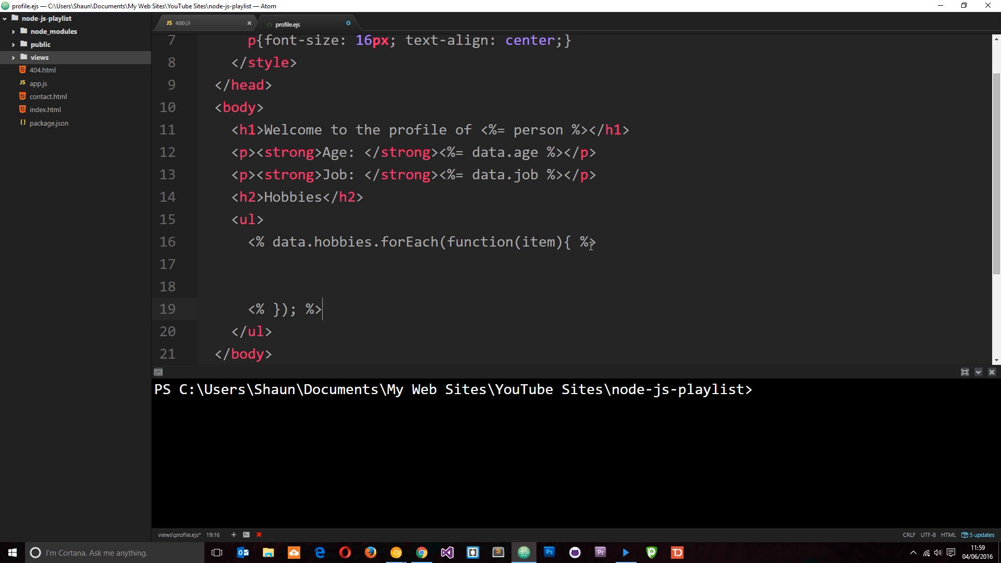
click(379, 265)
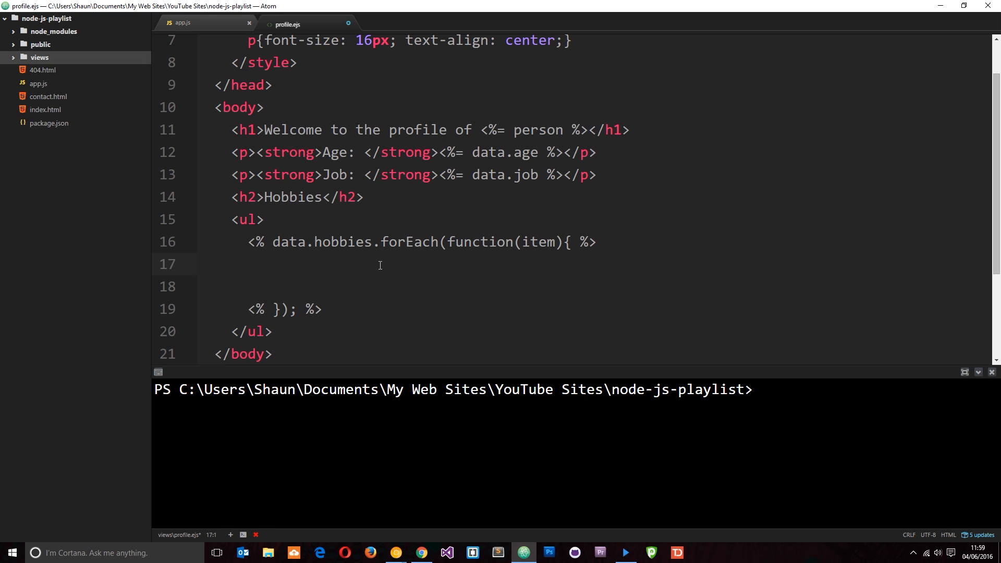
text(<)
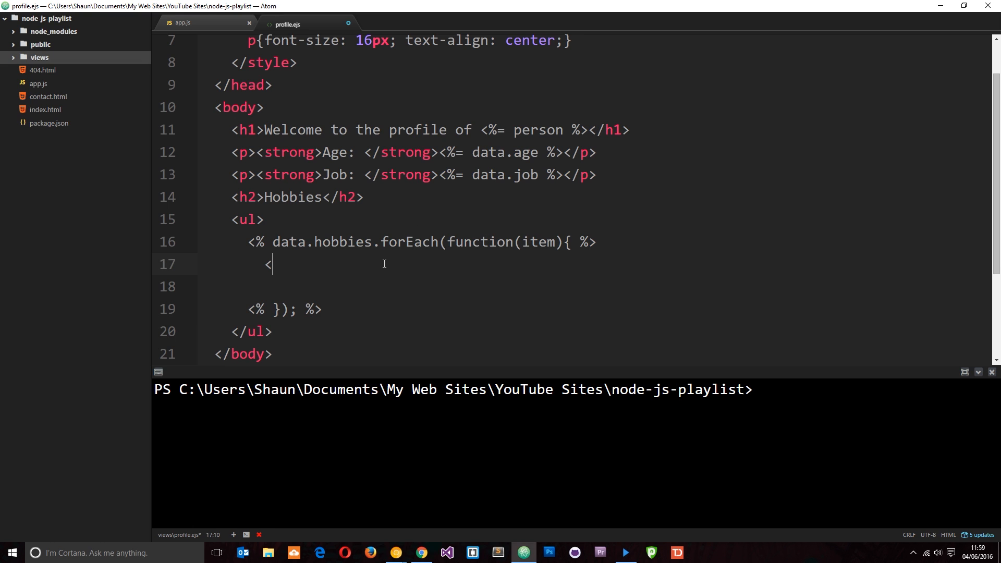
text(li></li>)
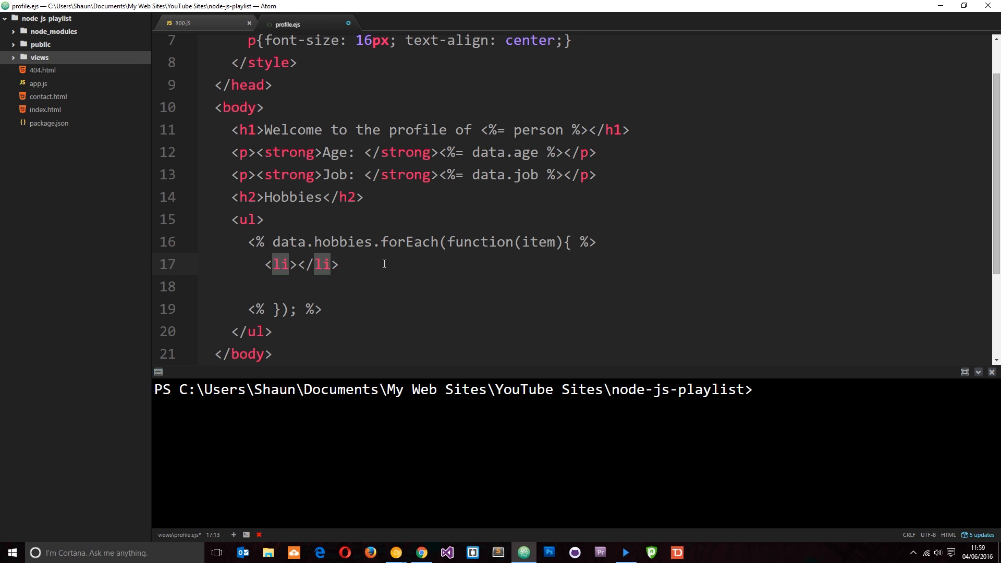
double_click(538, 240)
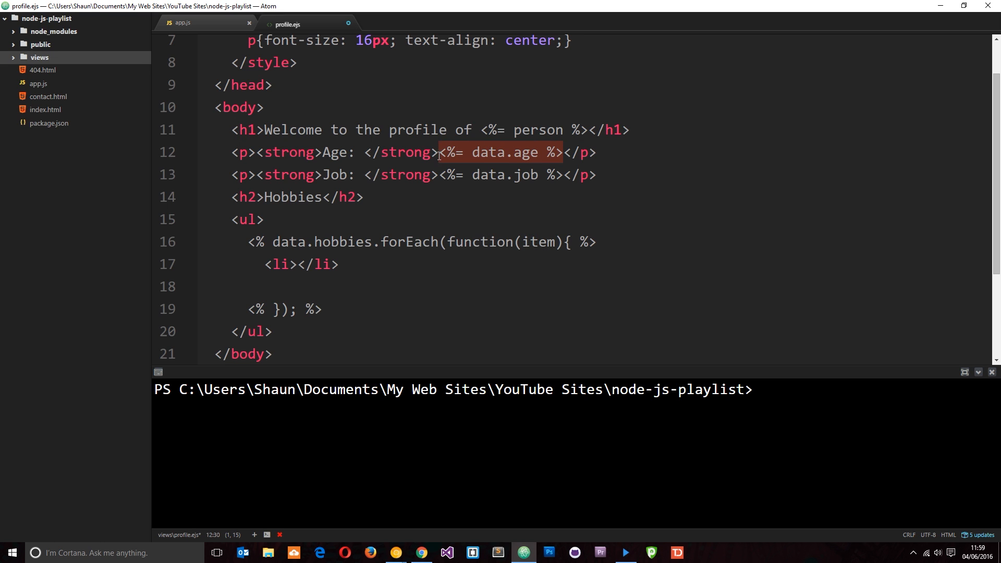
text(<%= data.age %>)
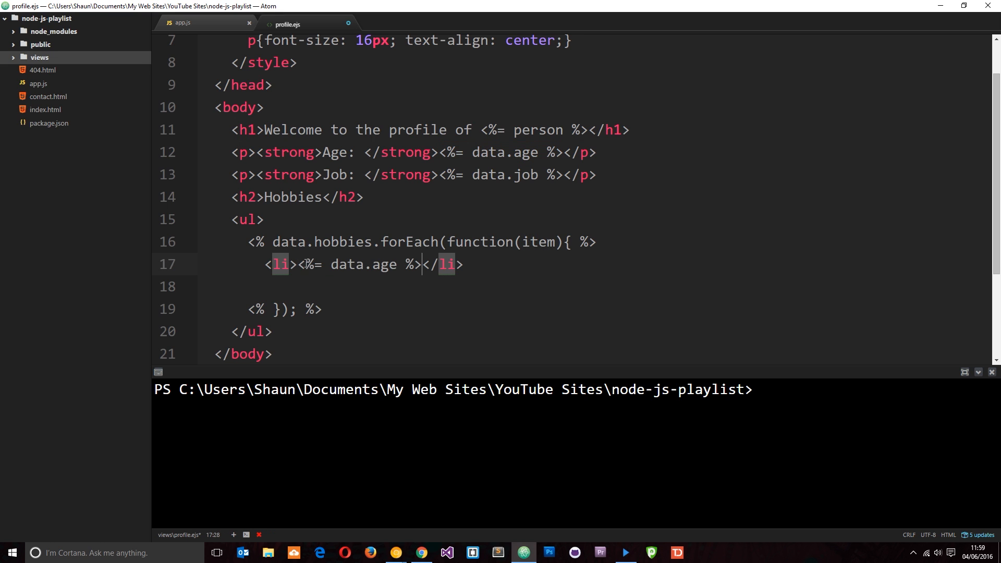
double_click(363, 263)
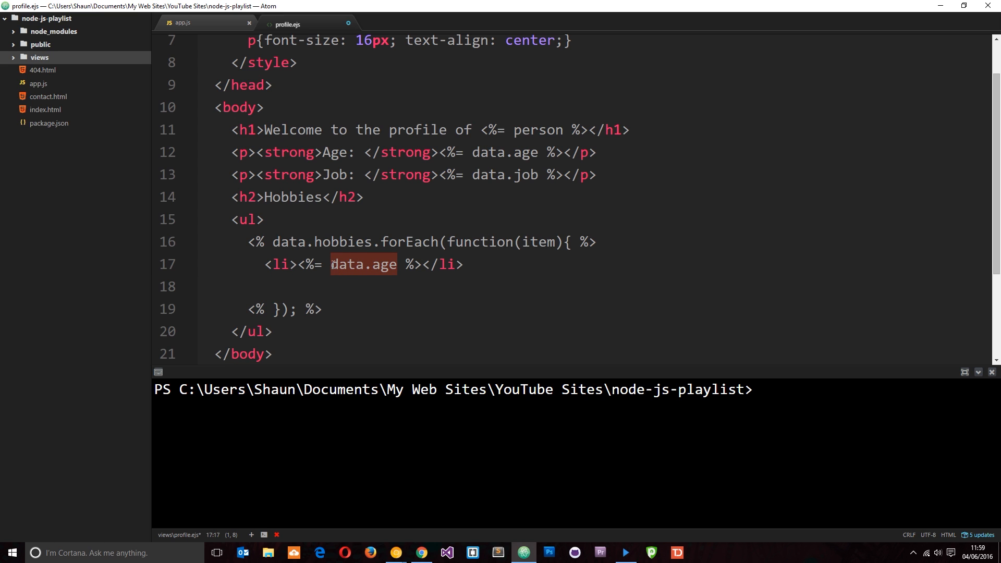
text(item)
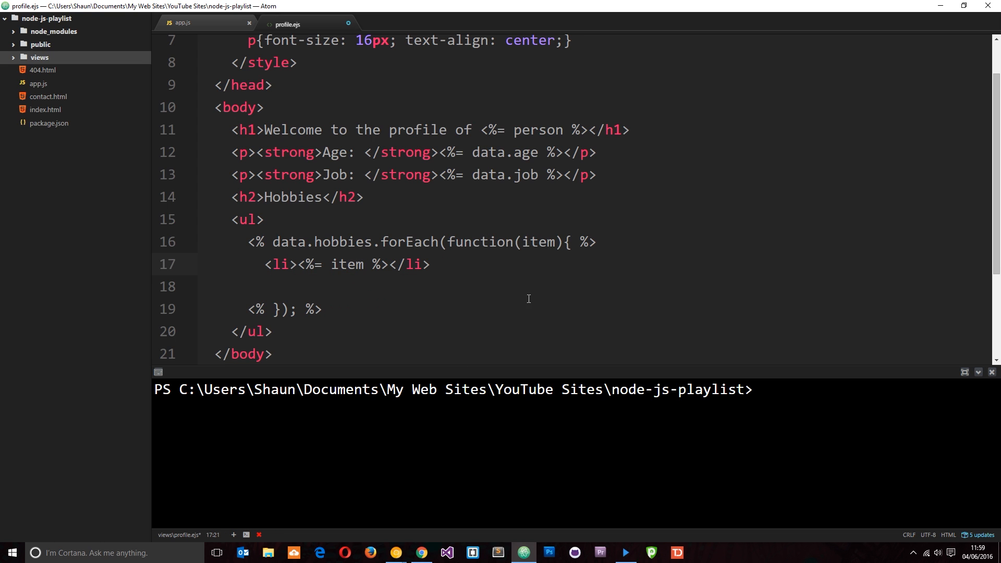
double_click(538, 242)
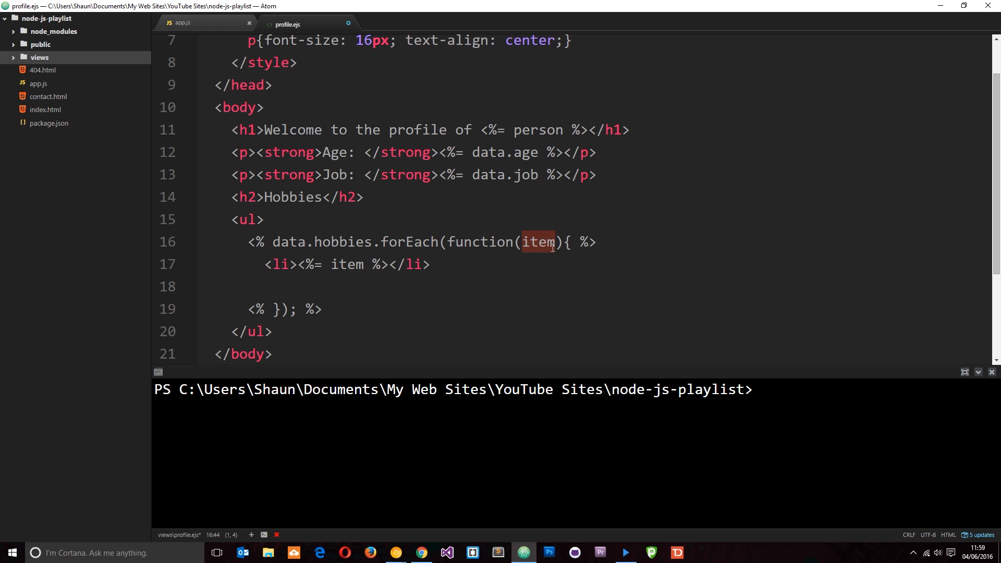
click(232, 292)
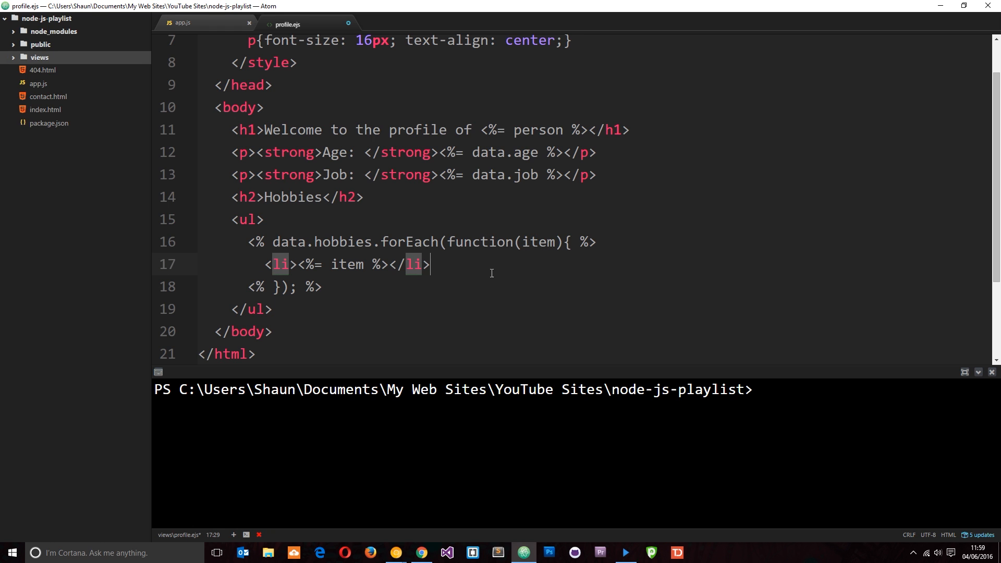
scroll(up, 3)
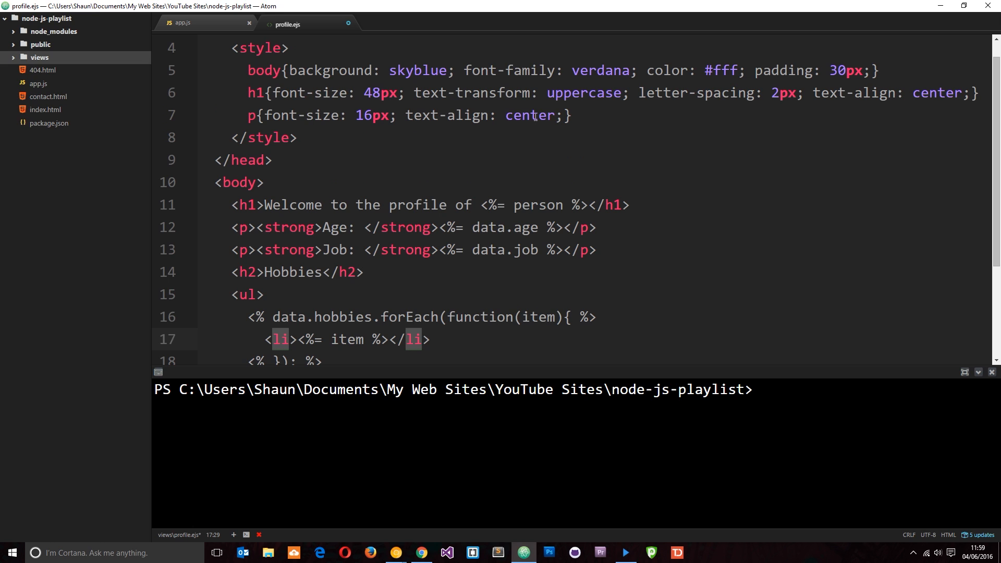
click(254, 115)
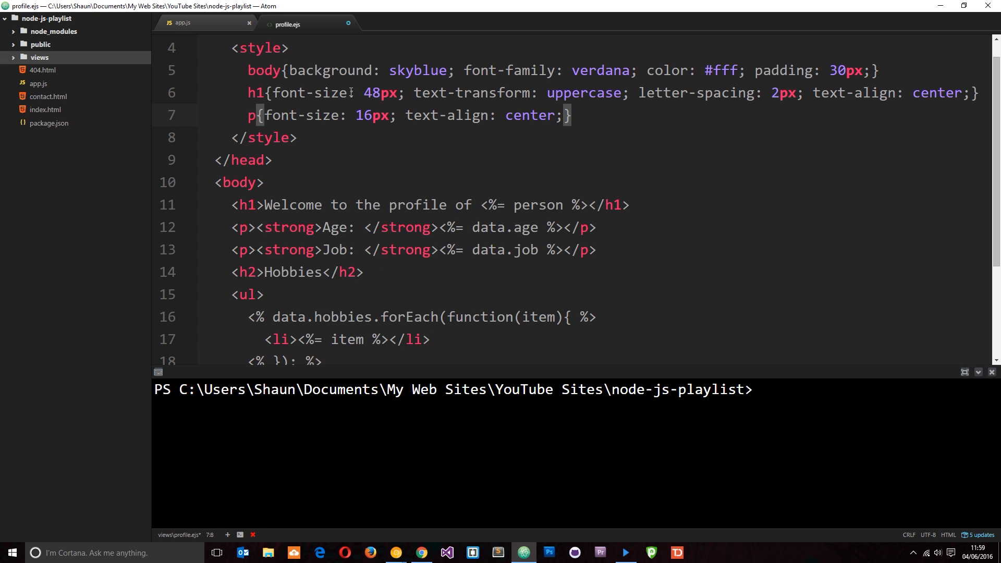
text(, li)
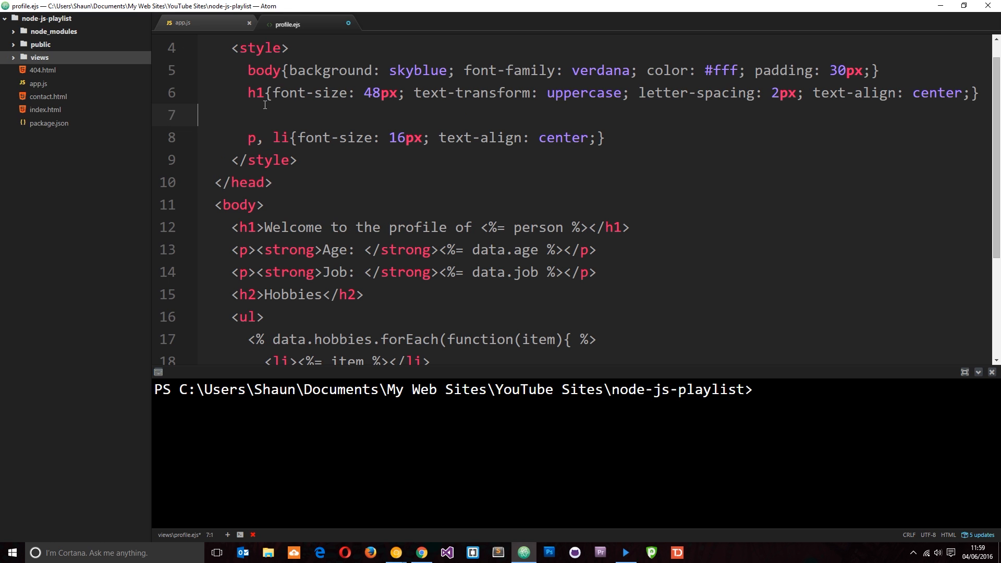
text(h2{})
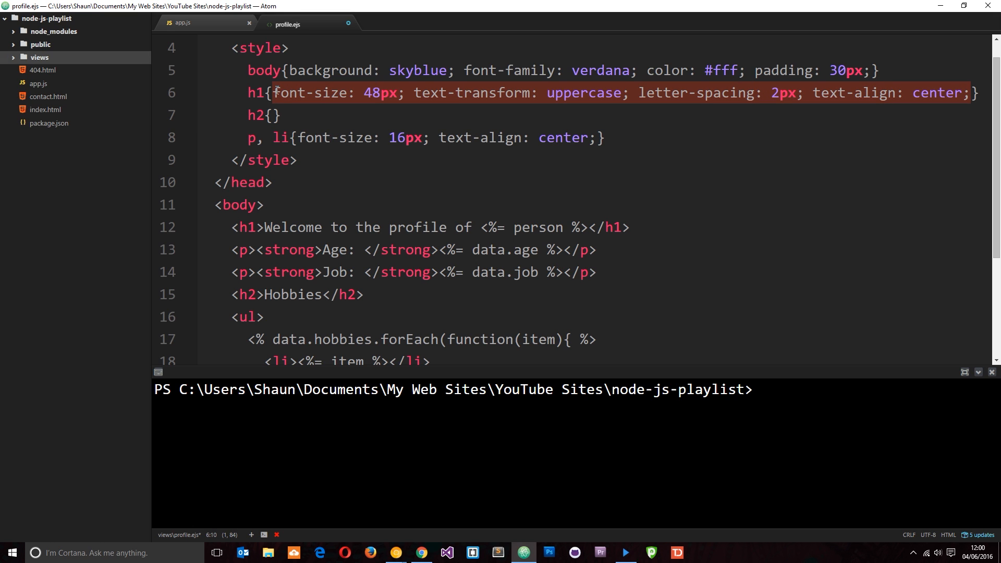
text(font-size: 48px; text-transform: uppercase; letter-spacing: 2px; text-align: center;)
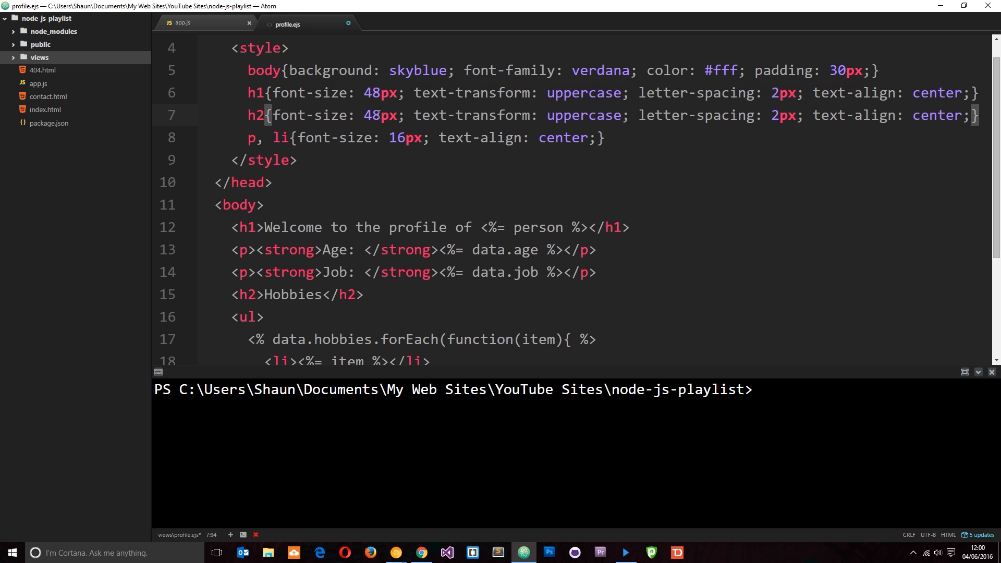
text(38)
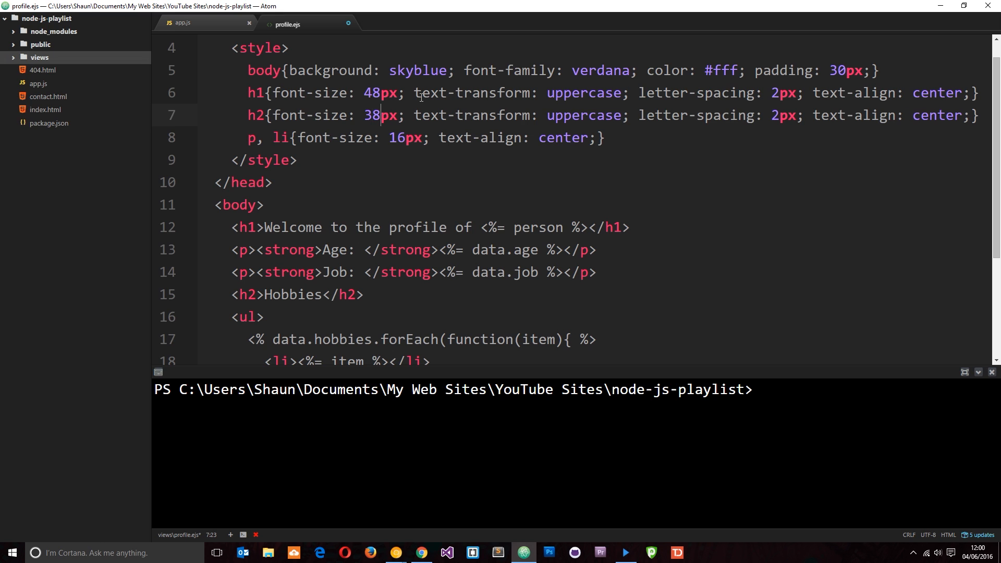
text(30)
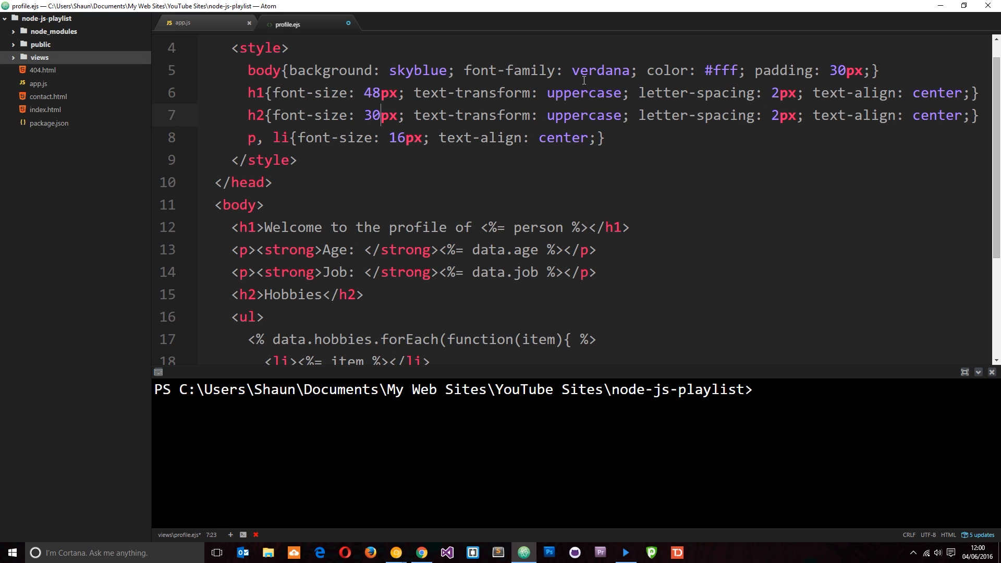
key(ctrl+s)
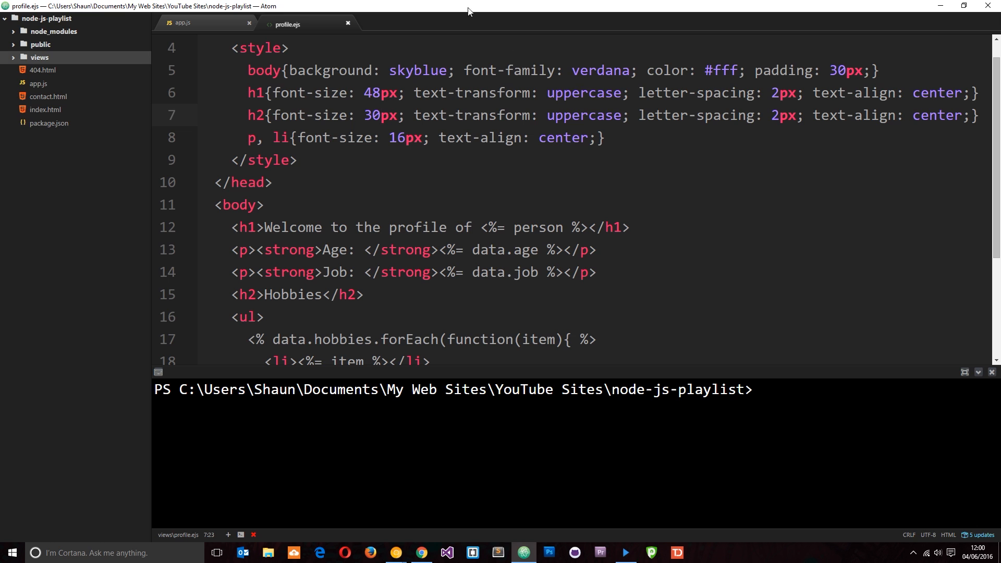
click(185, 24)
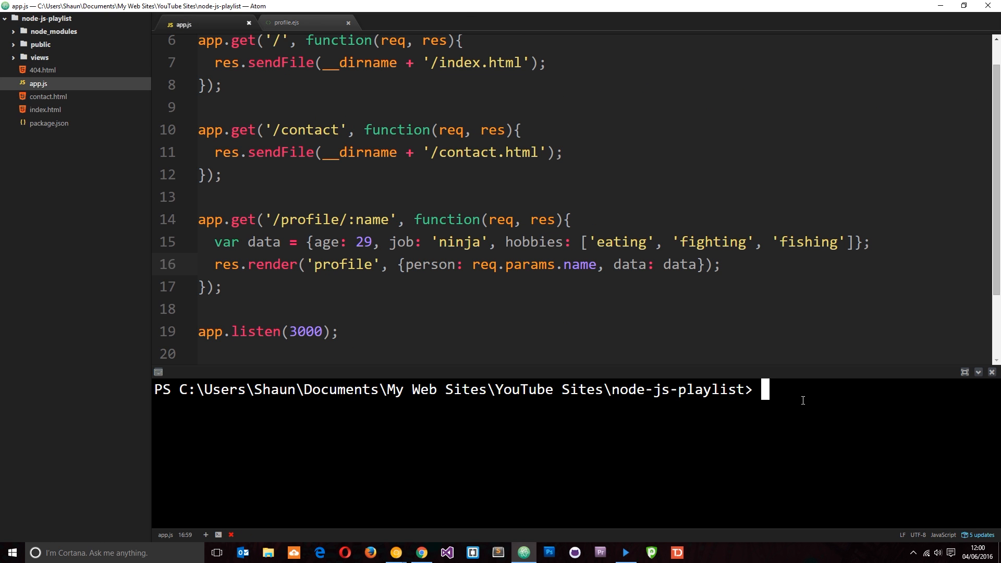
text(nodemon app.js)
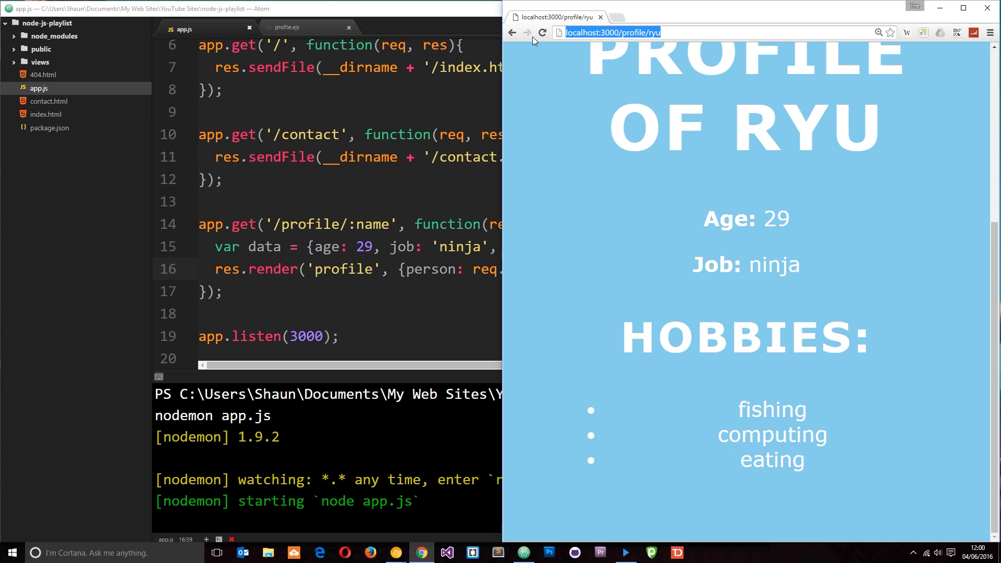
click(542, 32)
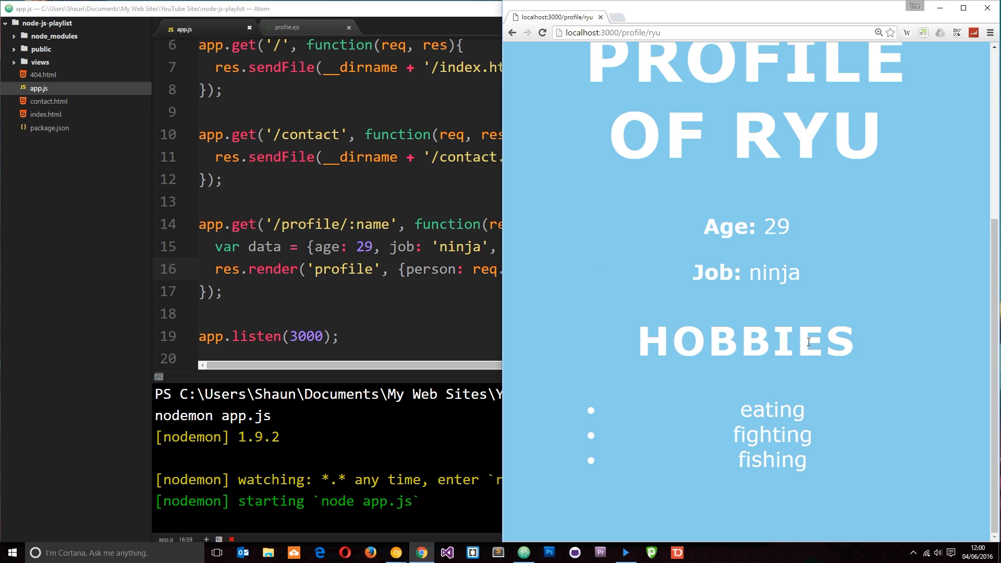
mouse_move(748, 436)
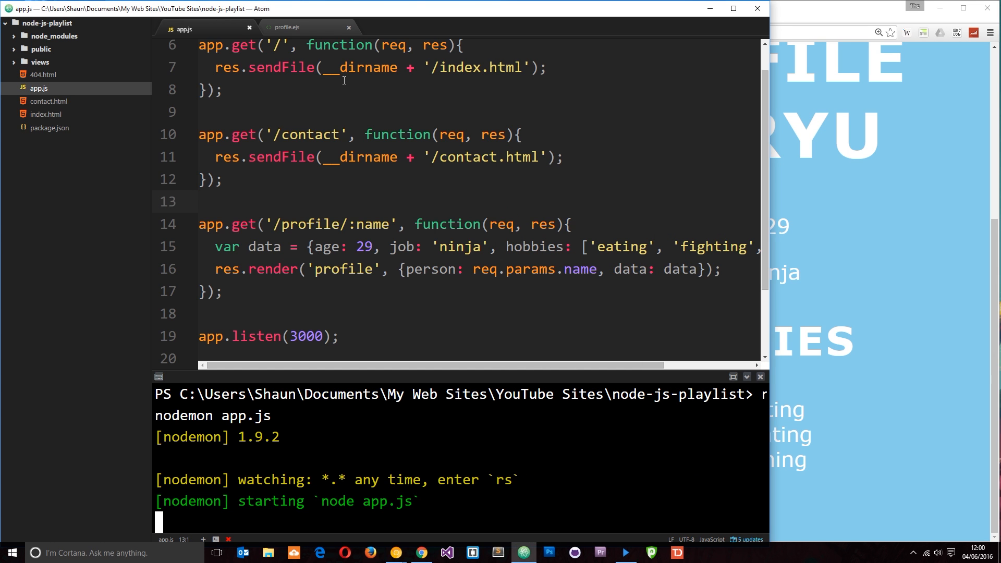
click(291, 28)
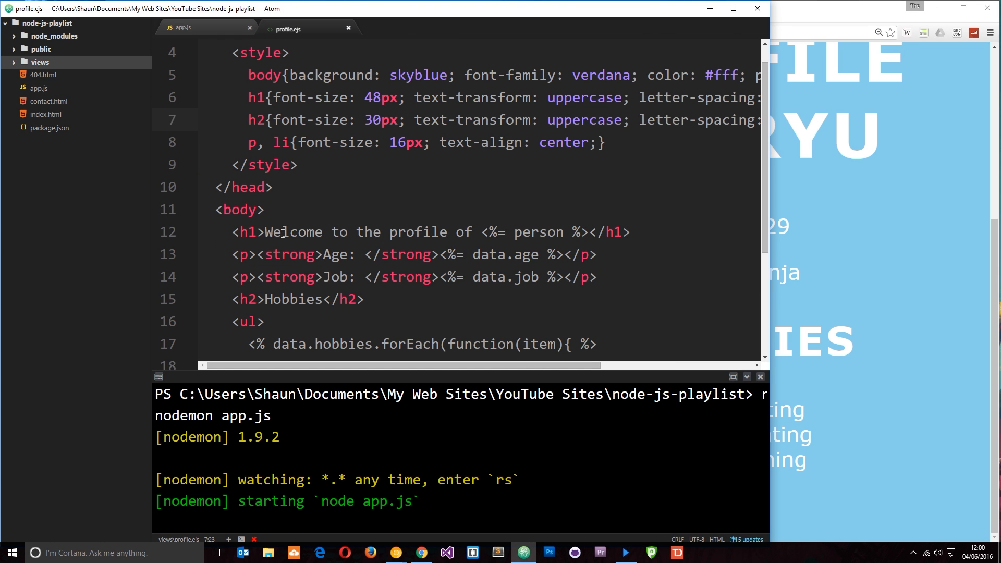
scroll(down, 3)
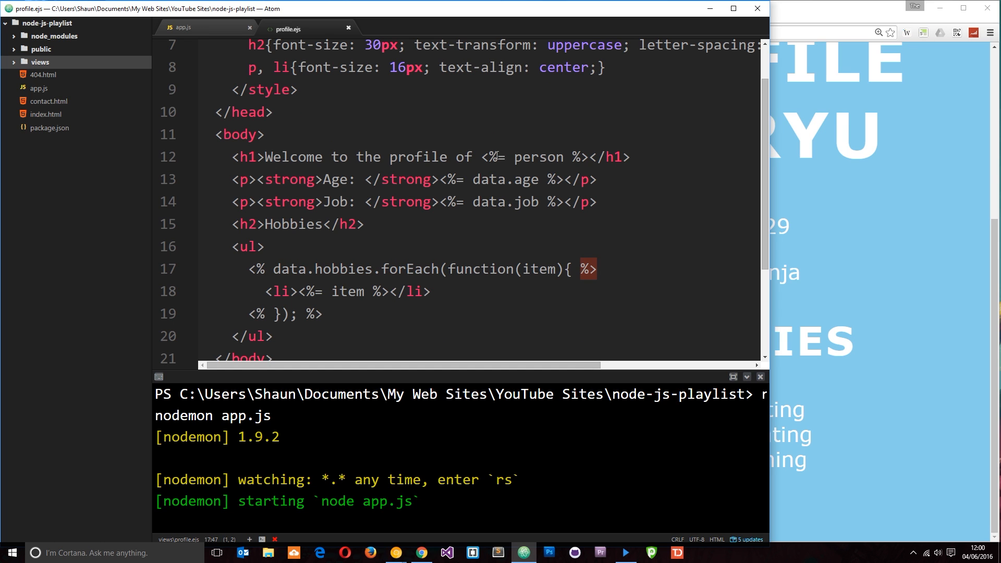
double_click(536, 158)
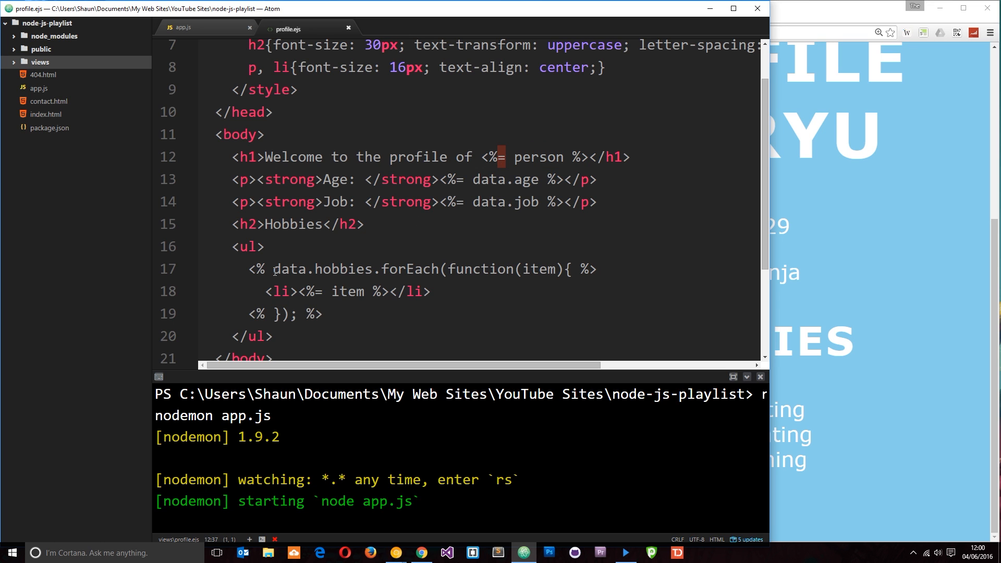
click(255, 269)
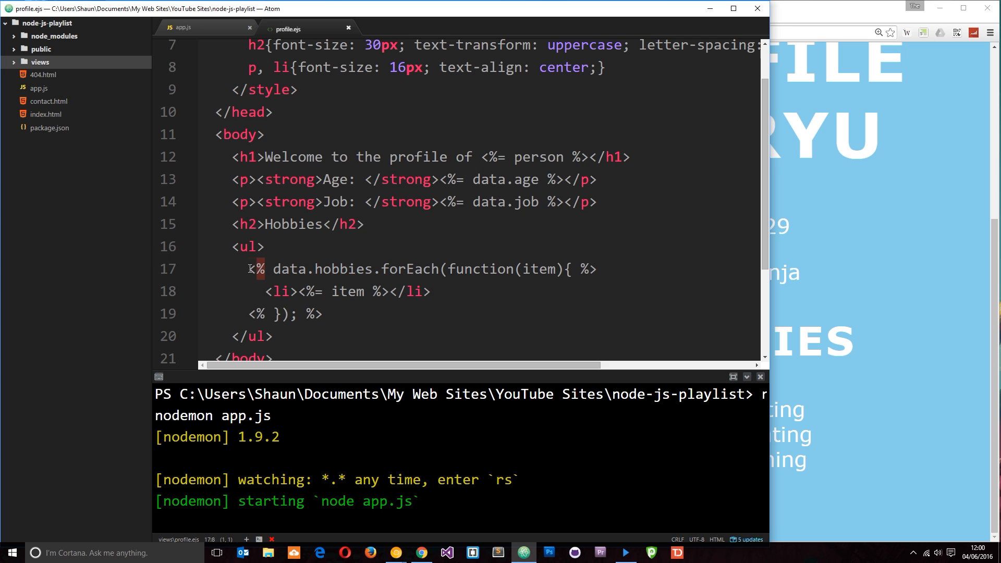
click(587, 269)
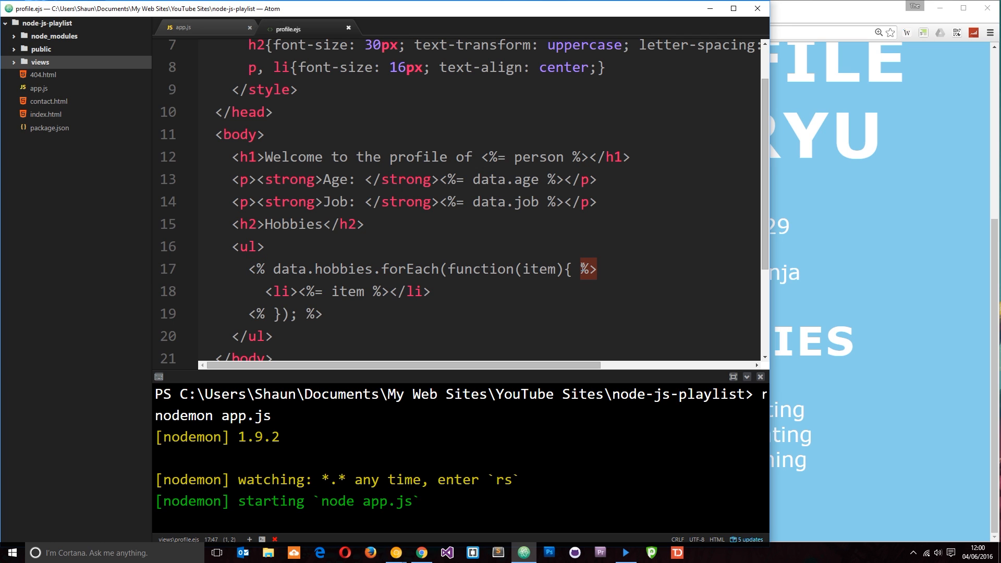
click(594, 233)
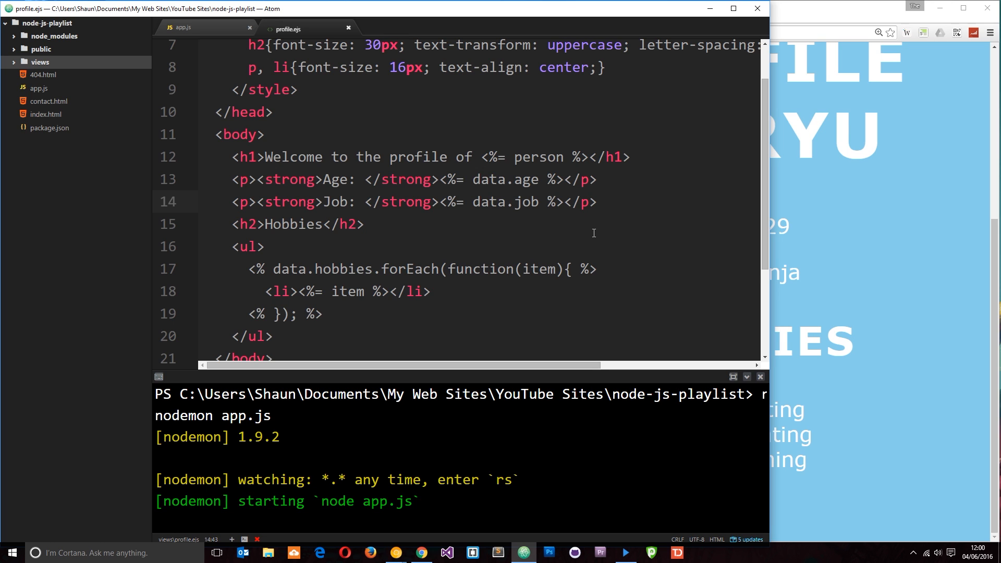
click(547, 201)
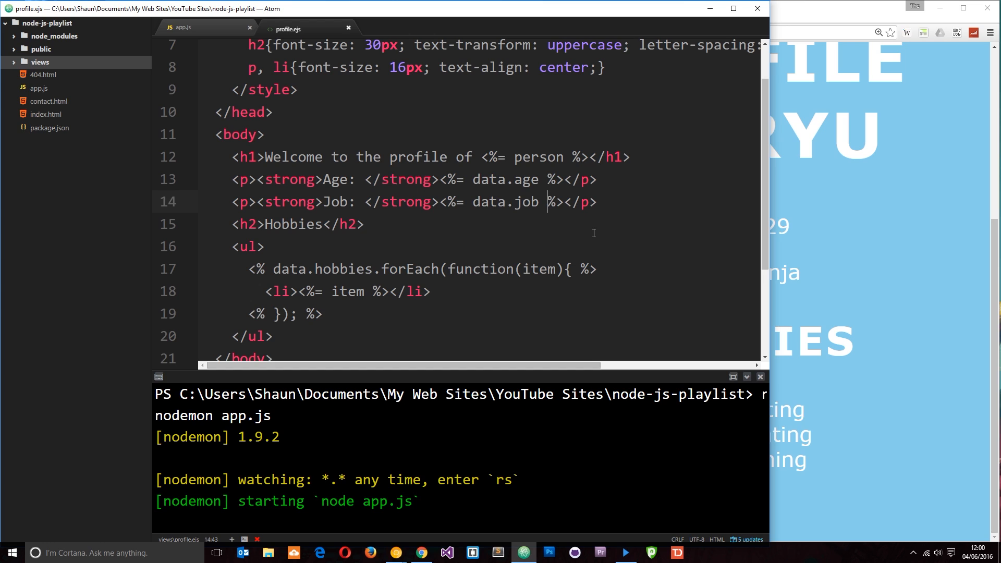